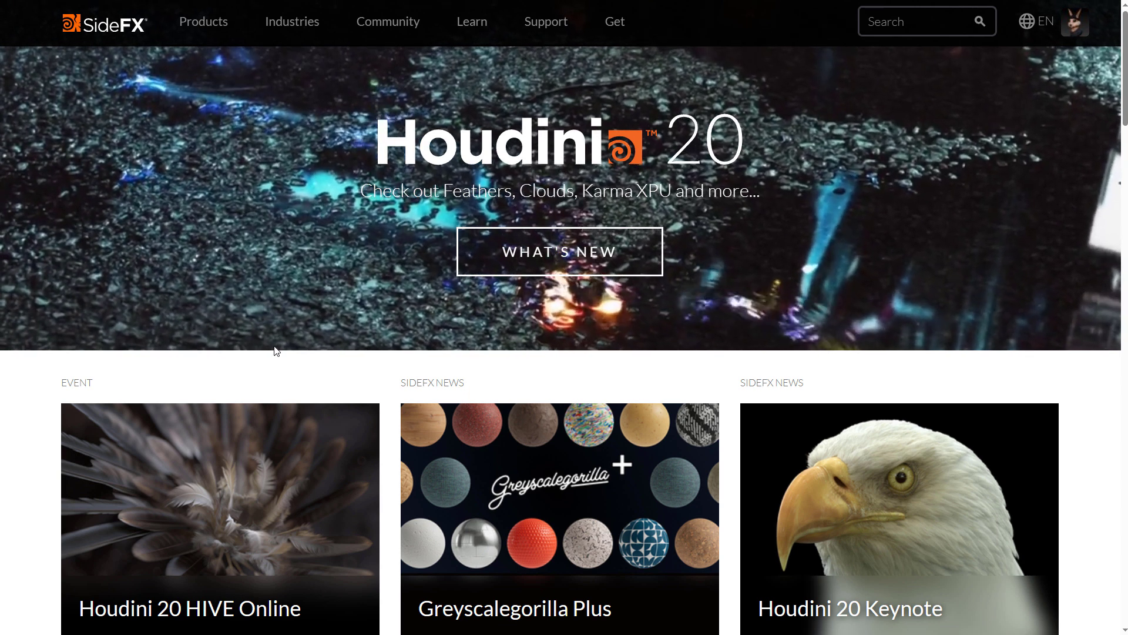
- Reach the Houdini Download page via the site's Get menu and scroll its offerings
left_click(613, 22)
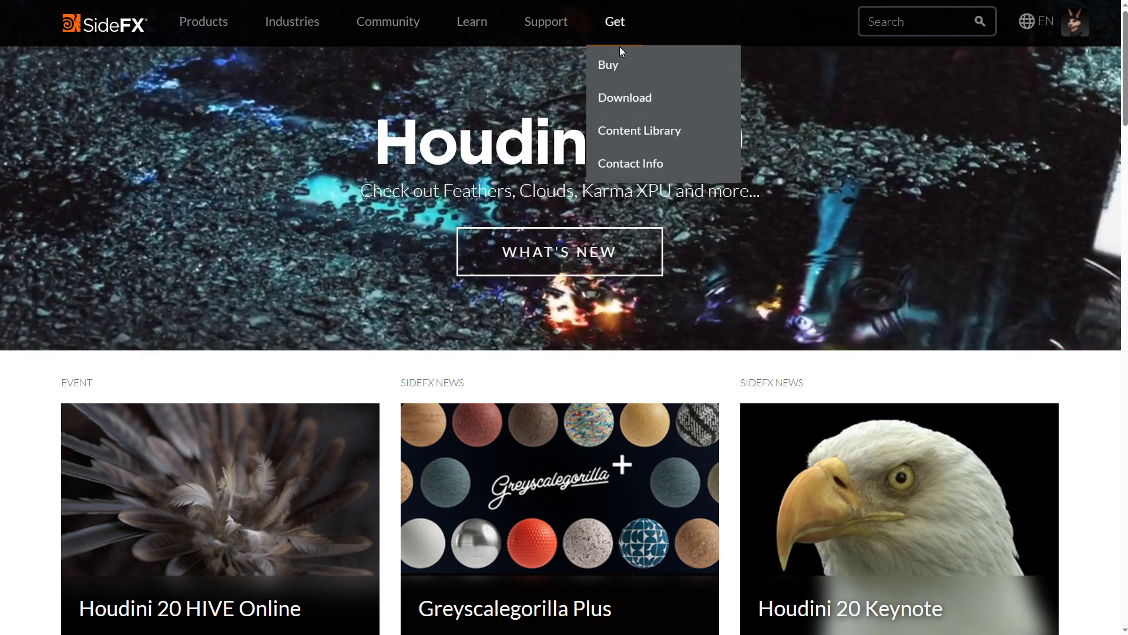
left_click(624, 98)
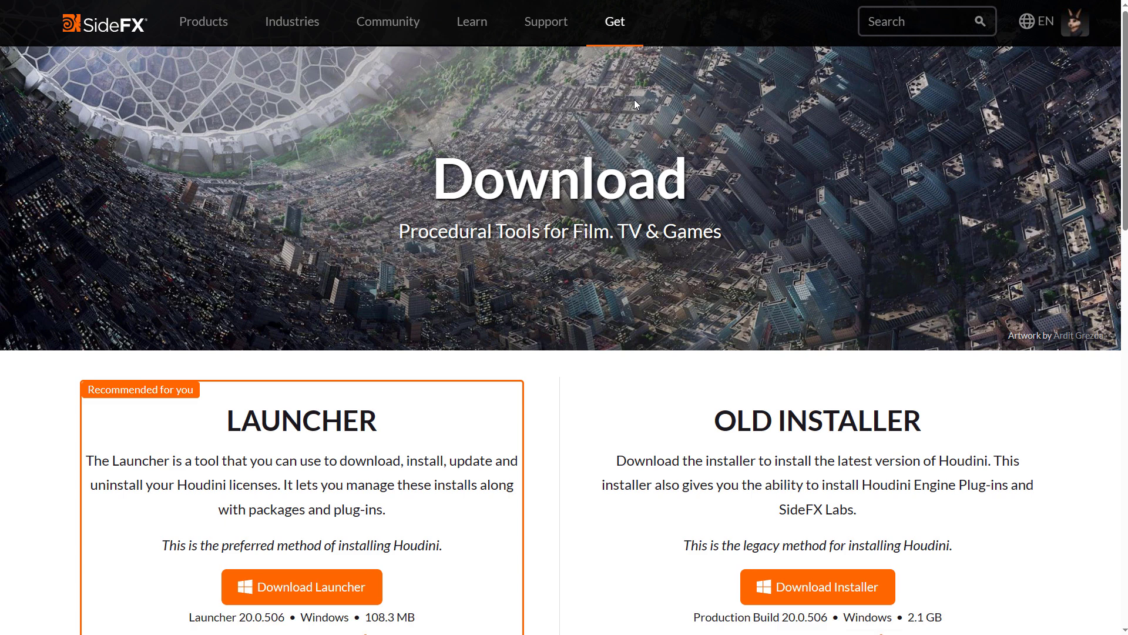
scroll("down", 3)
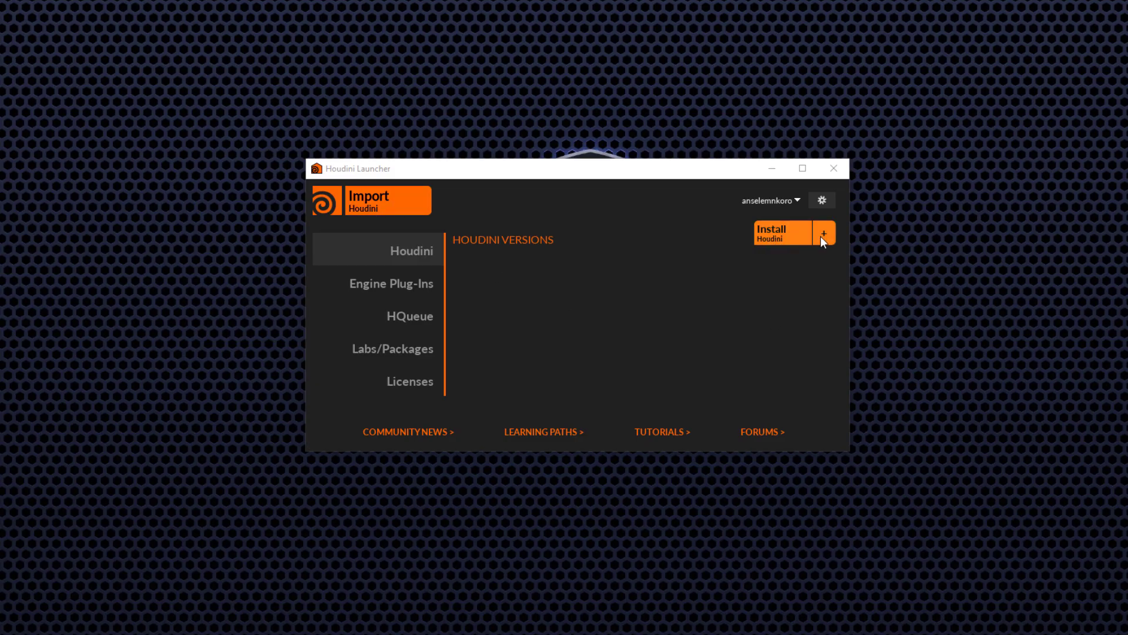
- Install the 20.0.506 production build with default options, accept the license, and launch it
left_click(823, 233)
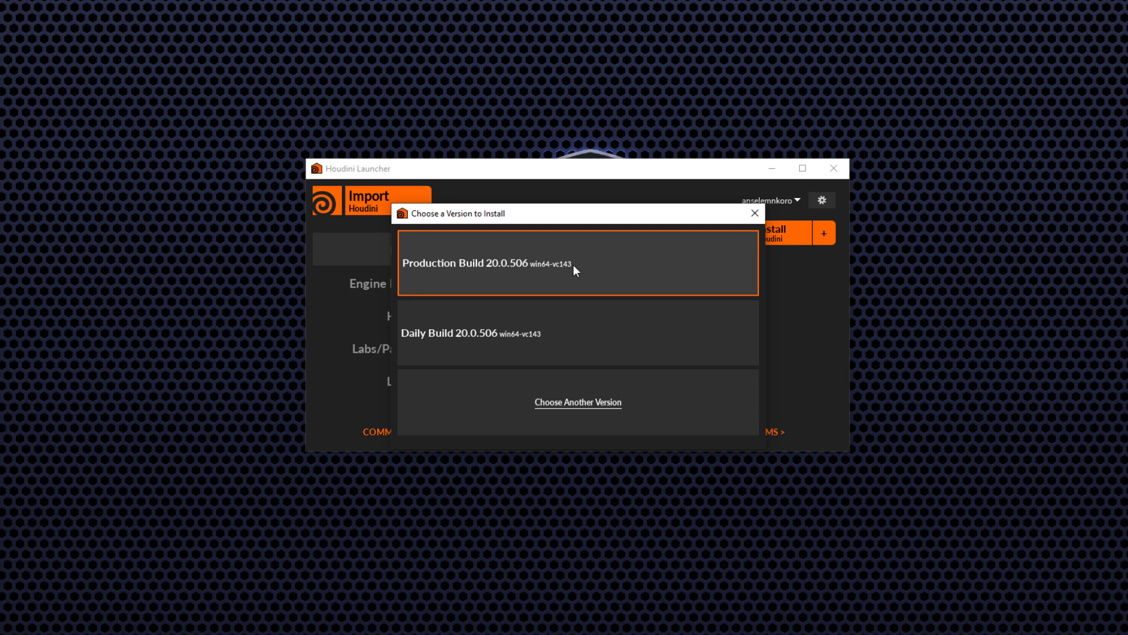
left_click(579, 262)
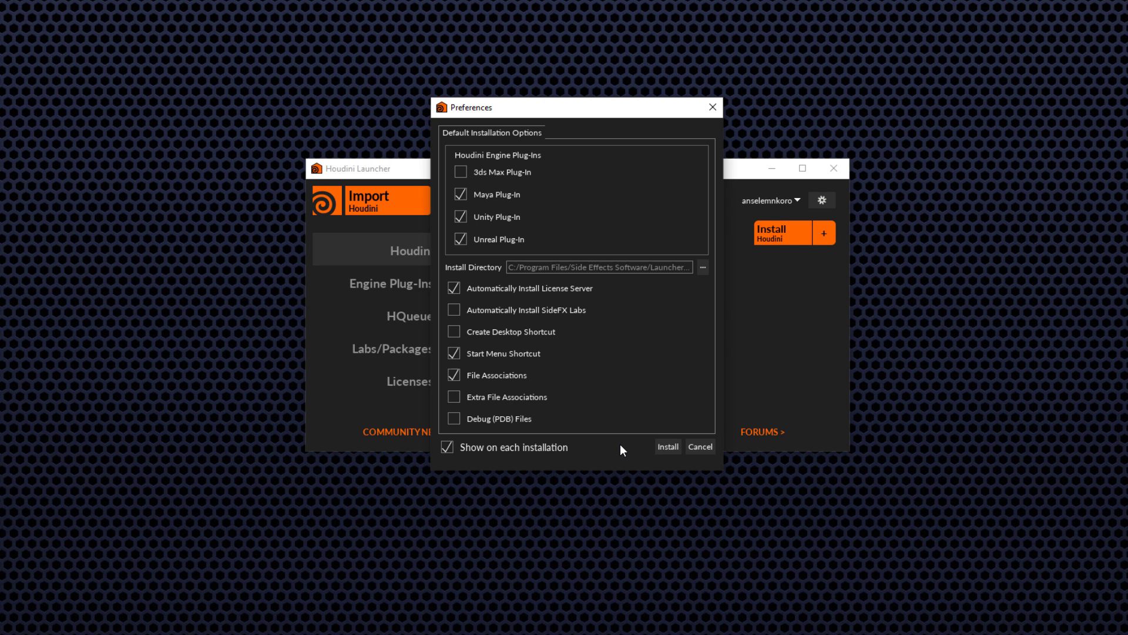
left_click(666, 447)
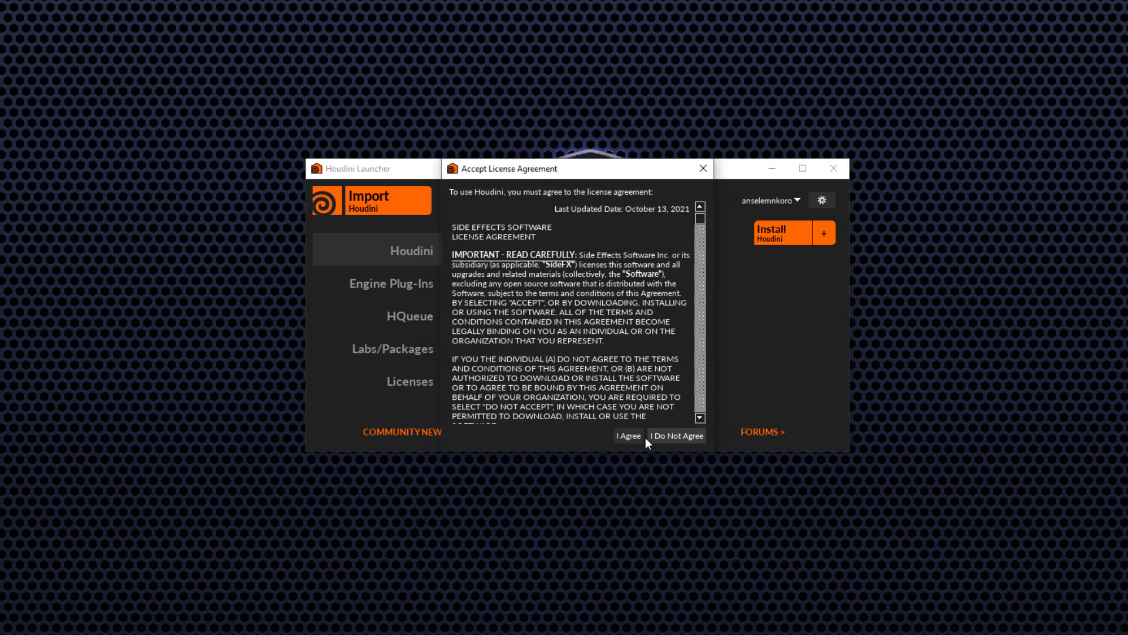
left_click(627, 434)
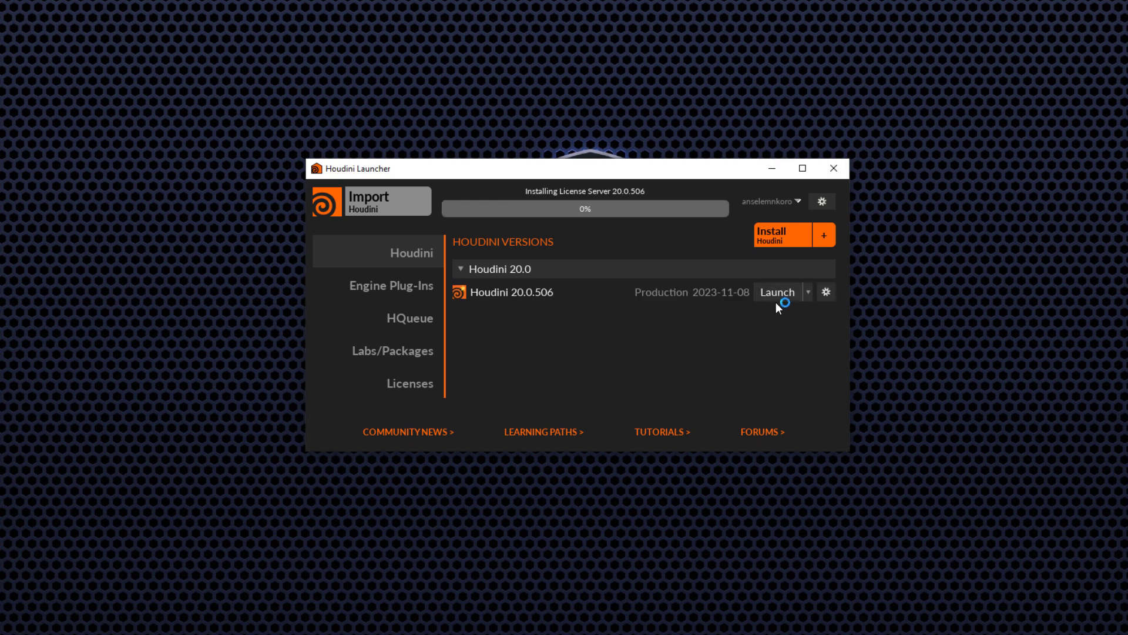
left_click(777, 292)
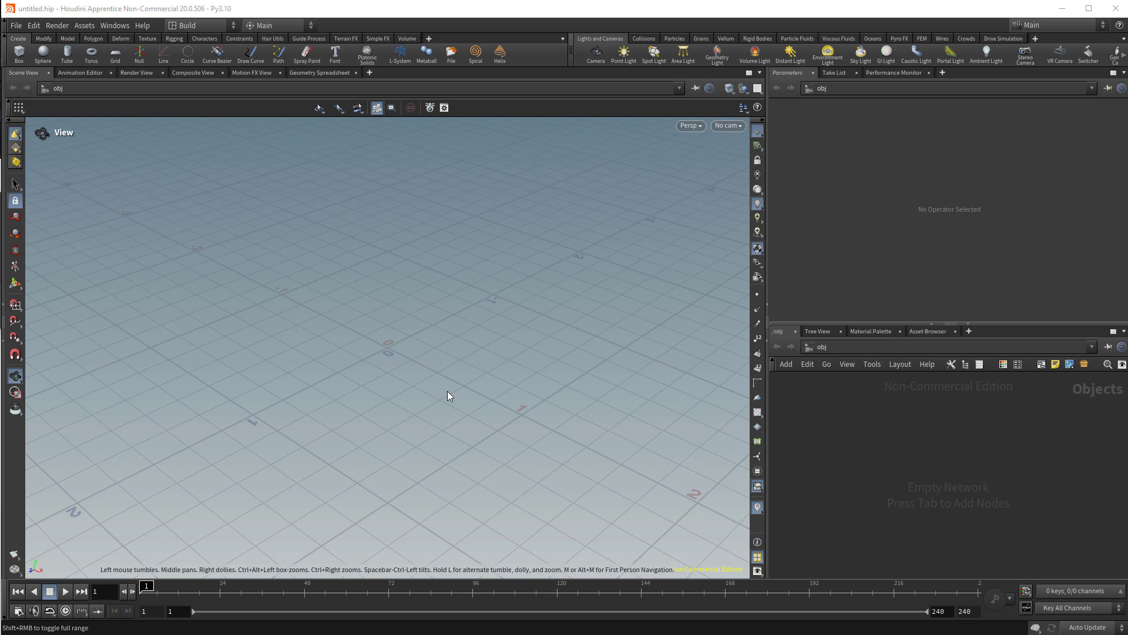
- Subtract a sphere scaled to 1.2 from a box so holes open in every face
key("tab")
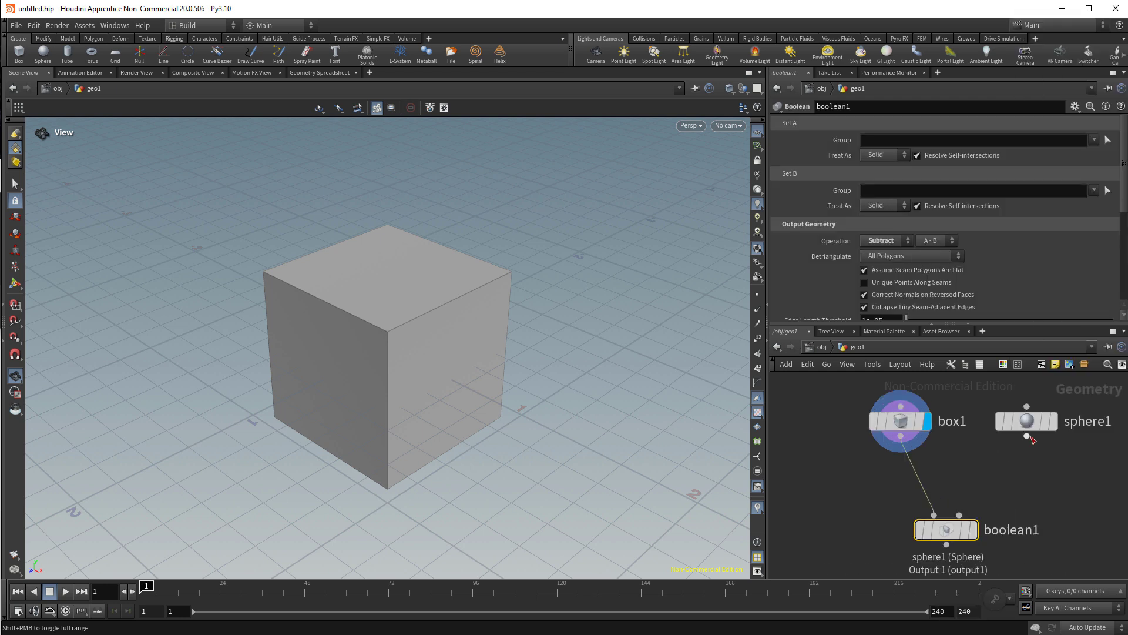
left_click(1025, 421)
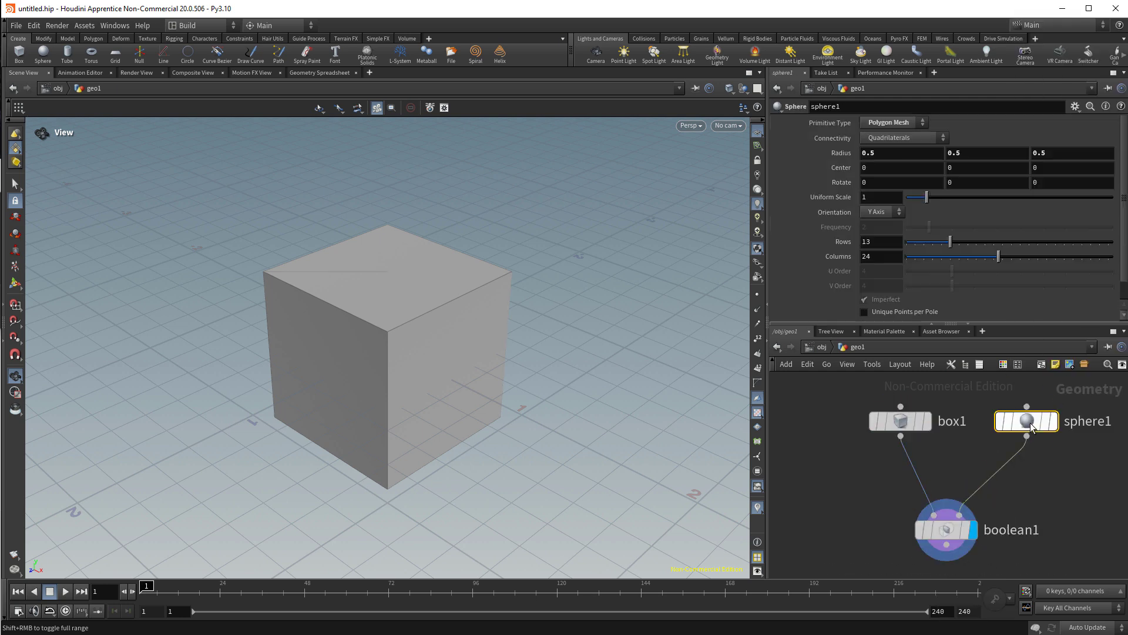
left_click_drag(916, 196, 931, 196)
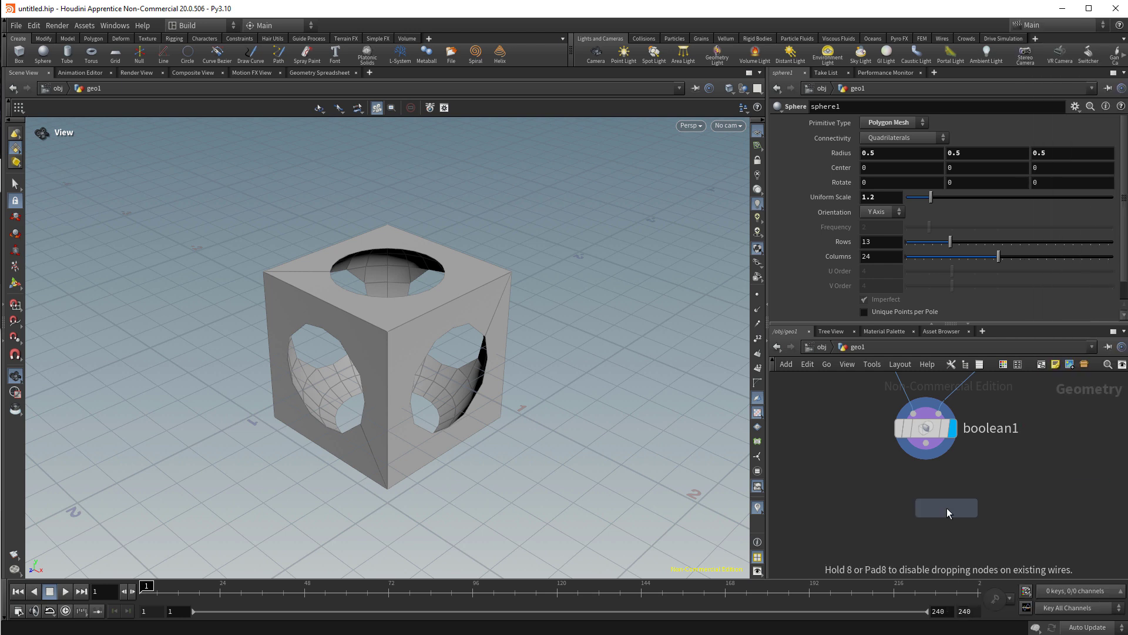
left_click(940, 498)
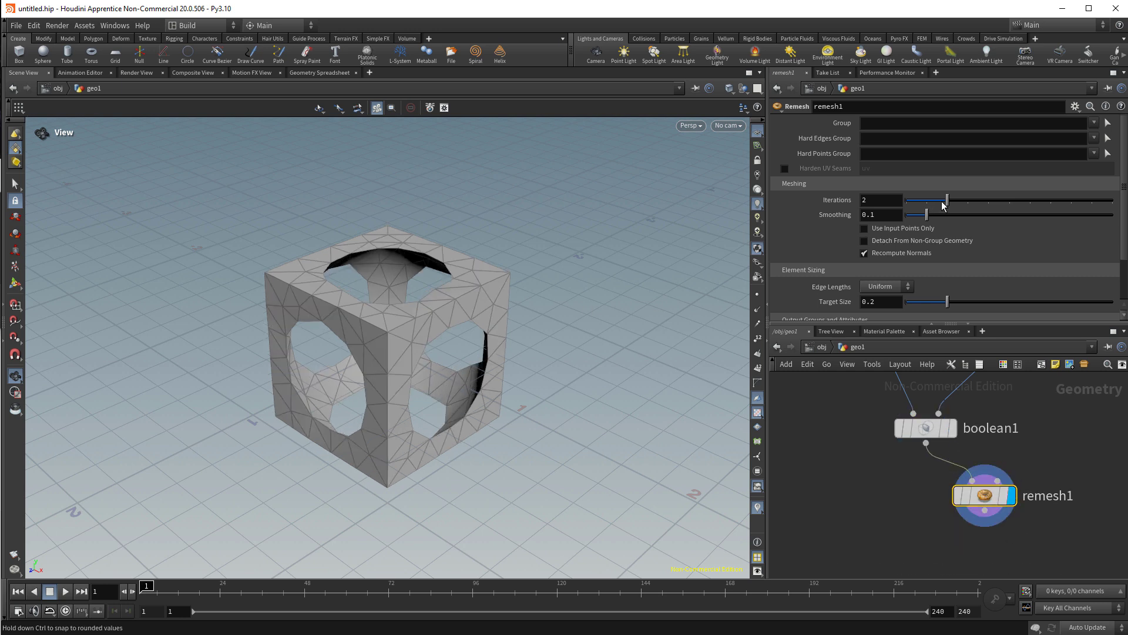
mouse_move(957, 206)
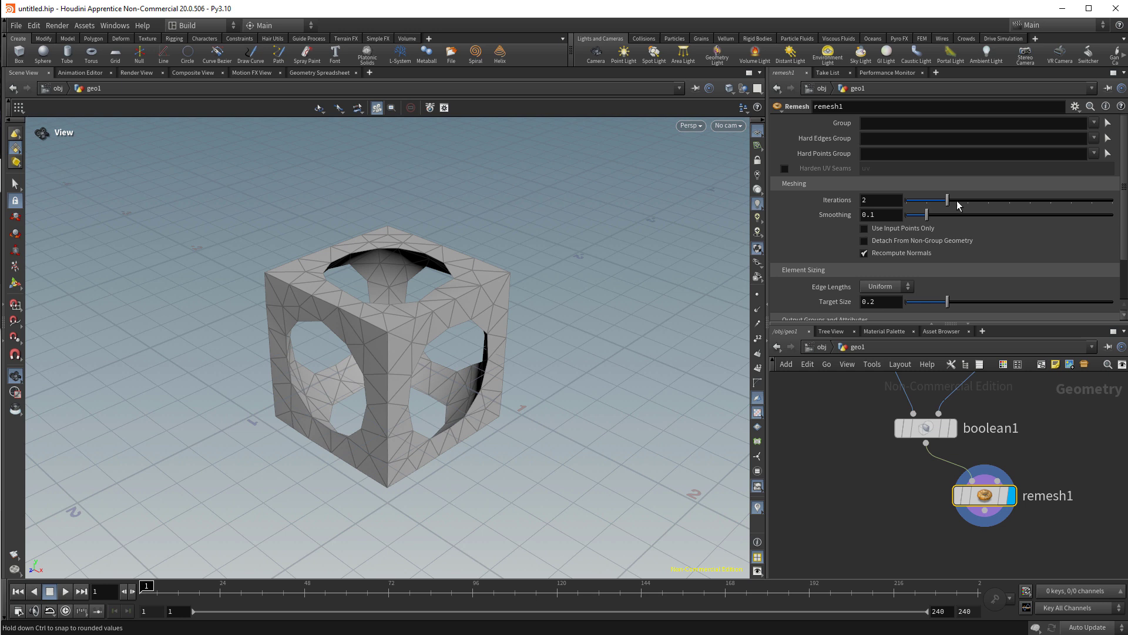
- Adjust the triangle remesh density, then lower the Quad Remesh target count below 10000
left_click_drag(984, 495, 1014, 492)
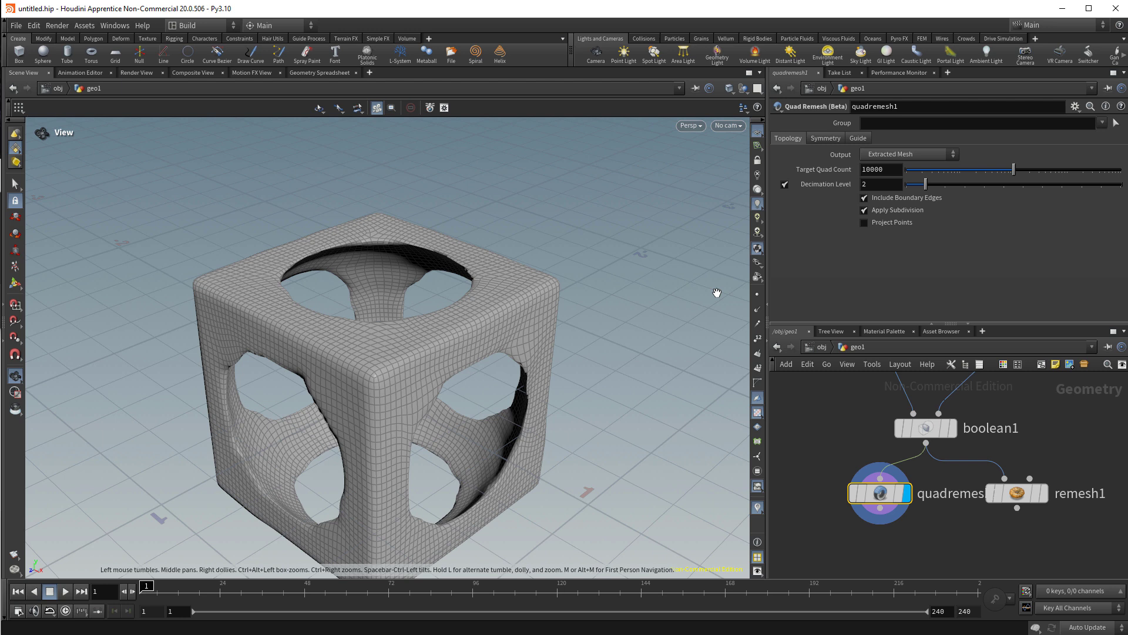
left_click_drag(1015, 170, 1001, 169)
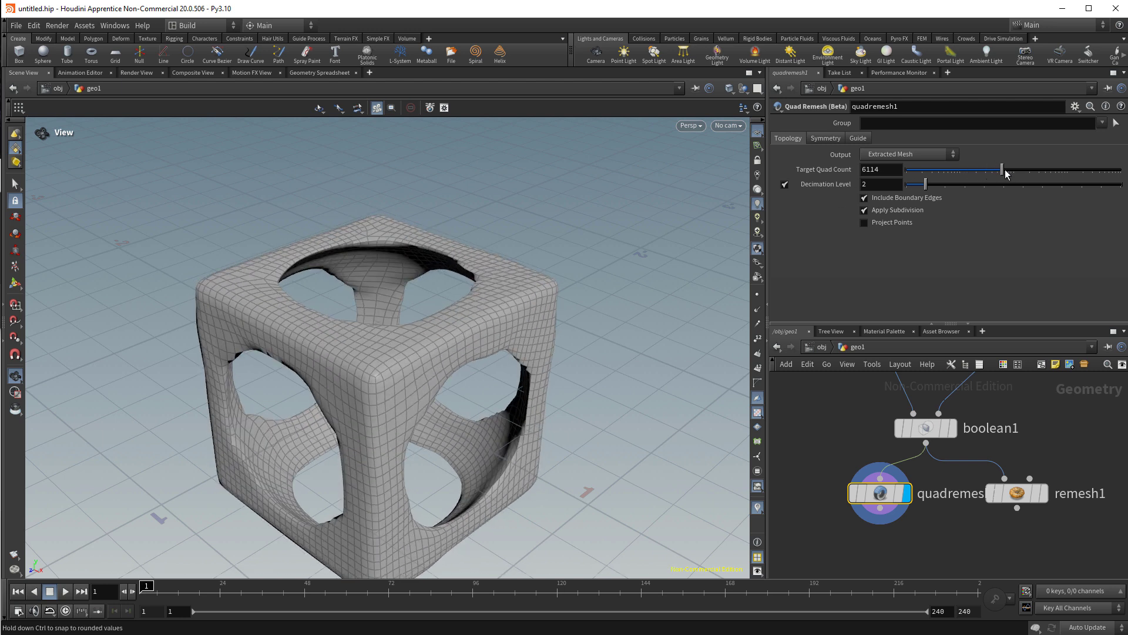
left_click_drag(1003, 169, 1036, 169)
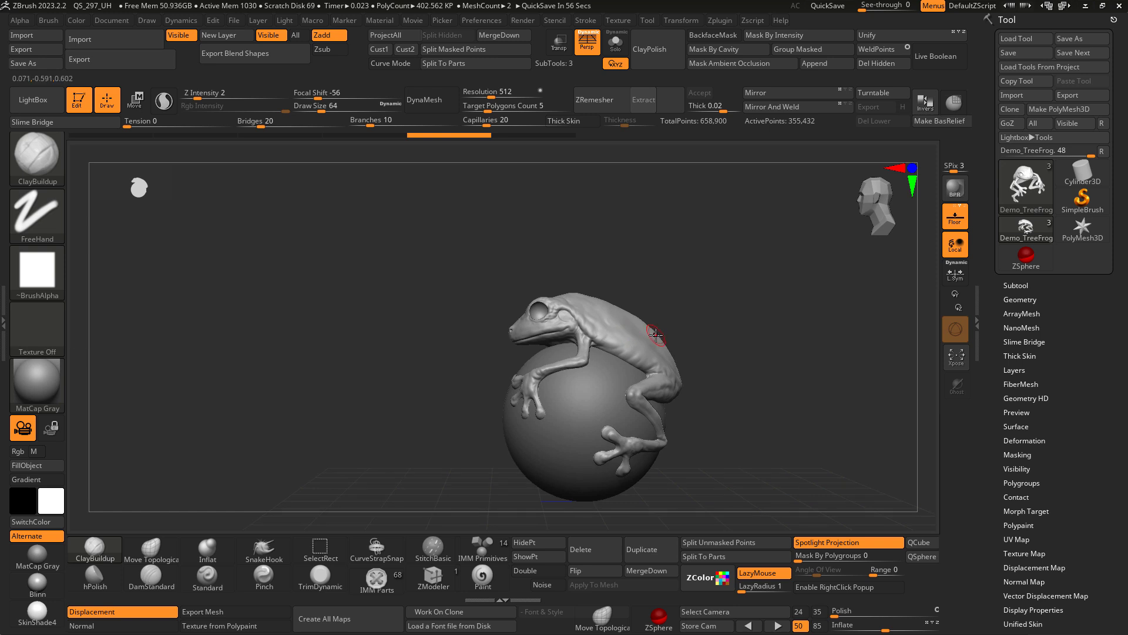
- Frame the frog's head and shoulder and start ZRemesher on the sculpt
left_click_drag(654, 332, 692, 341)
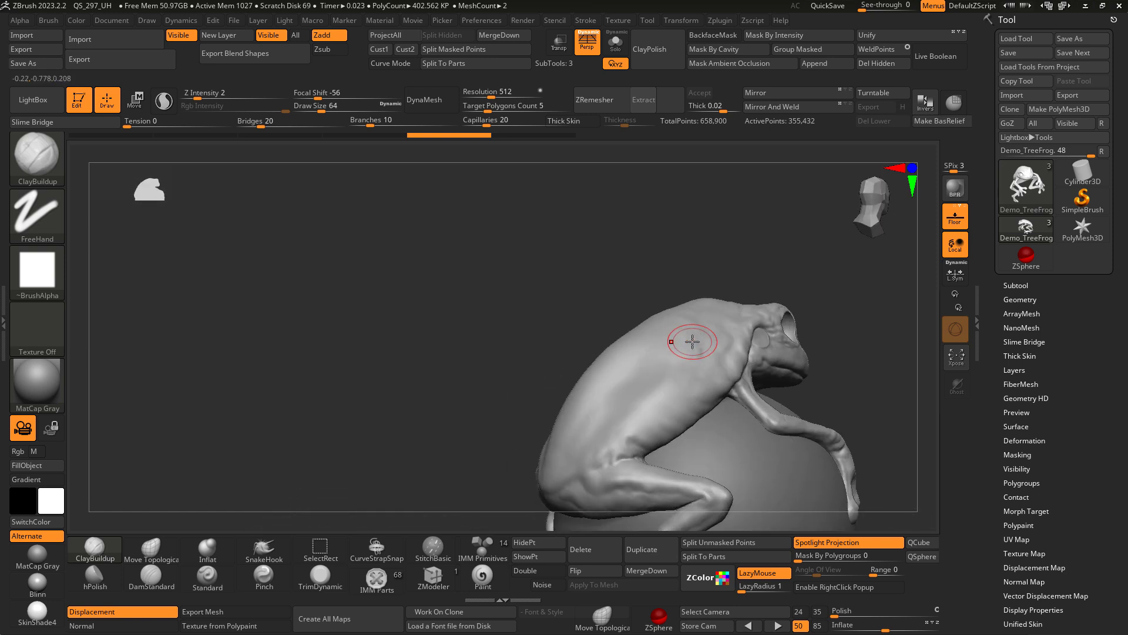
left_click_drag(692, 342, 694, 342)
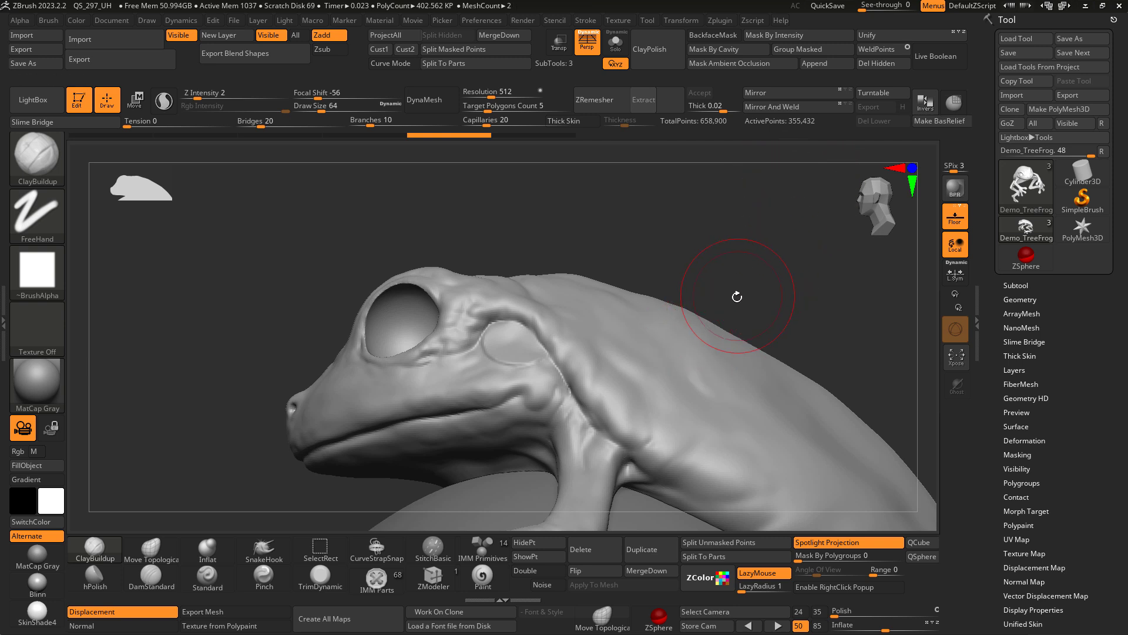
mouse_move(729, 302)
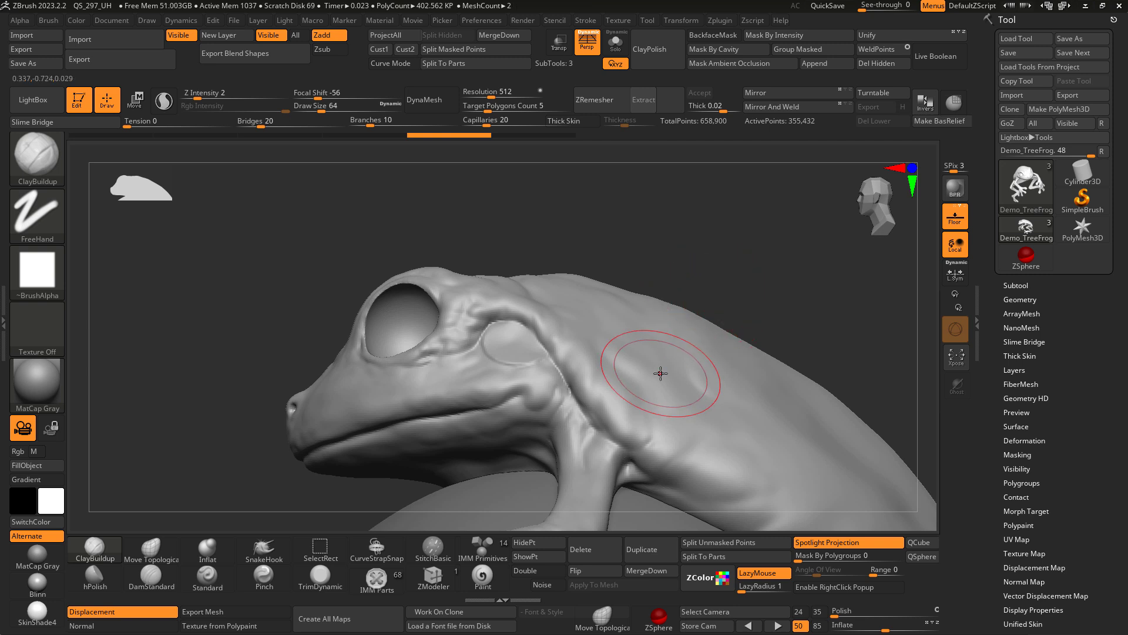
left_click(593, 99)
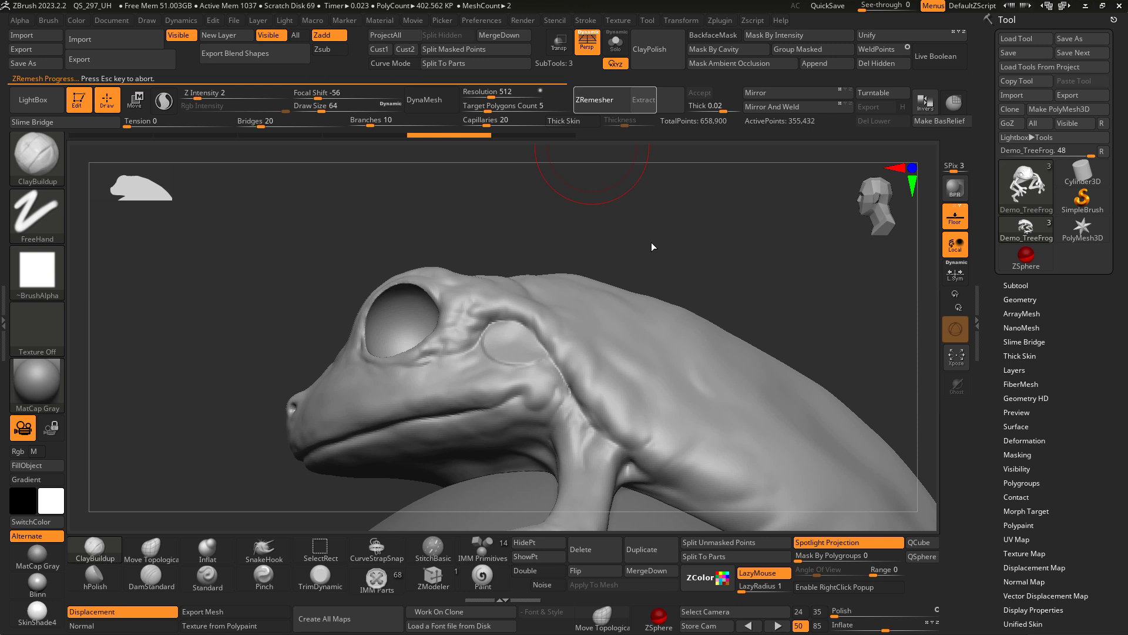
left_click(592, 100)
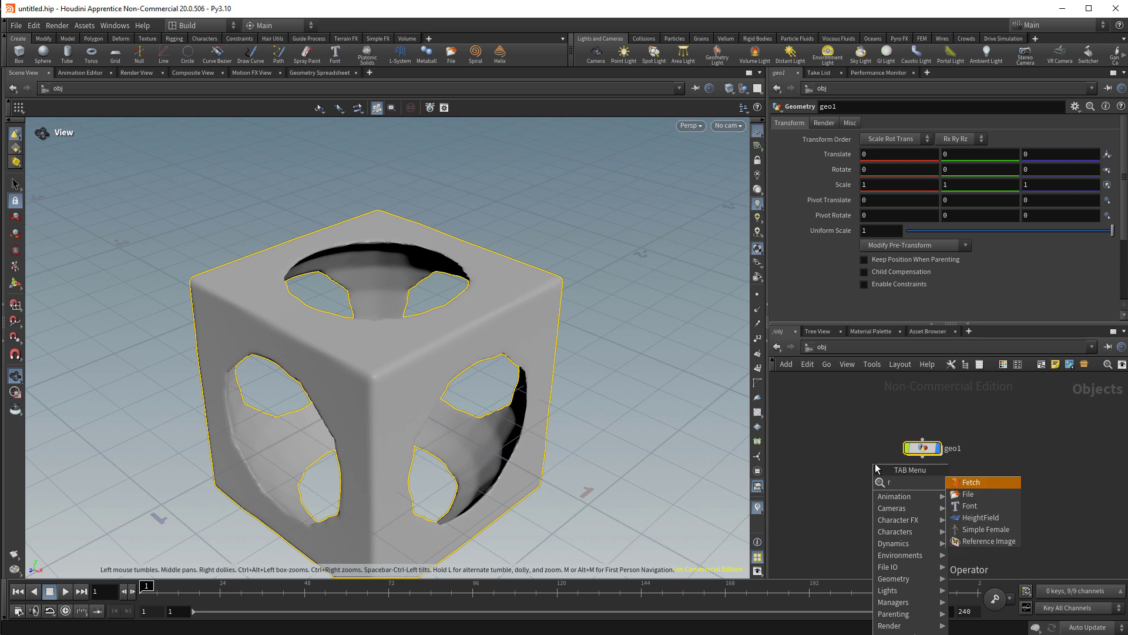
- Load Demo_TreeFrog.obj through a File geometry object and add a node after it
left_click(968, 495)
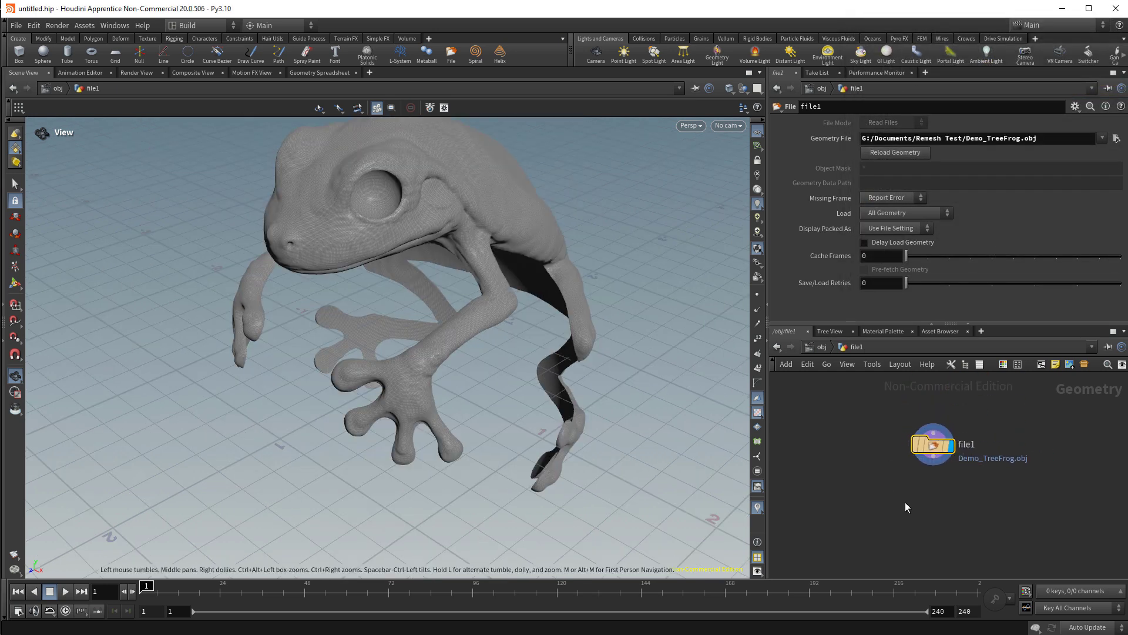
key("tab")
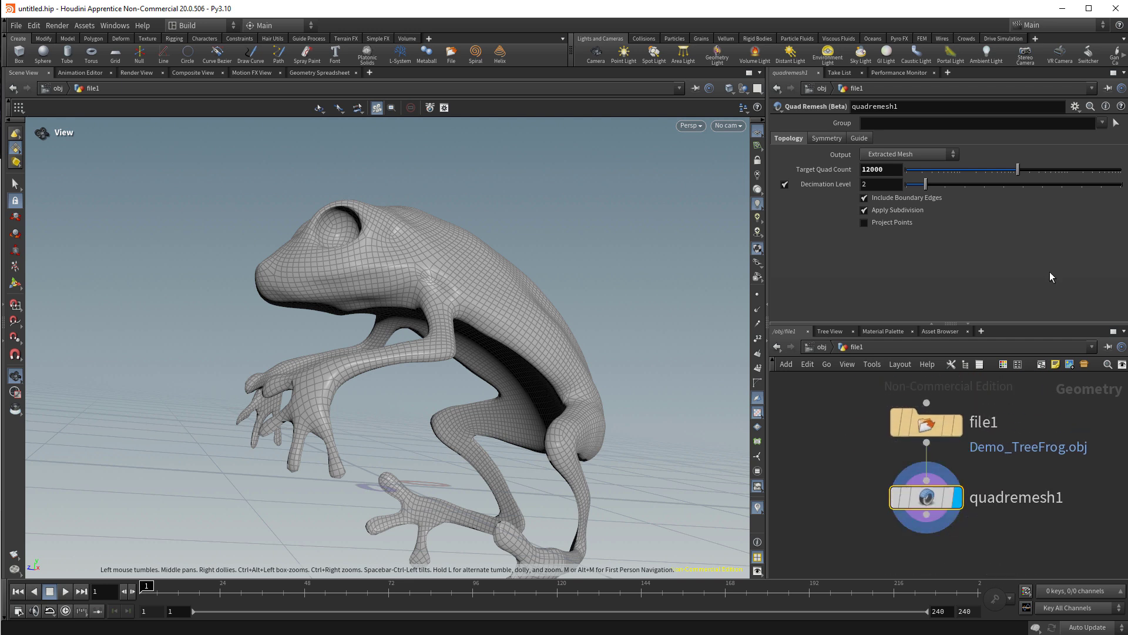
- Try target quad counts from about 3,700 up to 50,000 and settle near 7,672
left_click_drag(1015, 169, 954, 169)
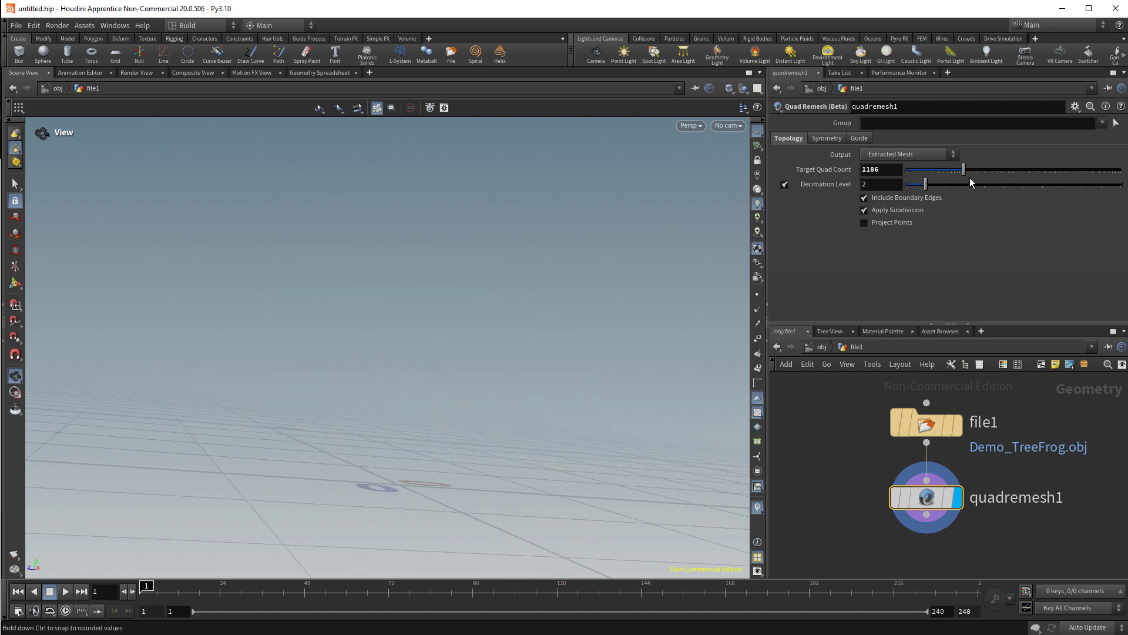
left_click_drag(963, 170, 953, 169)
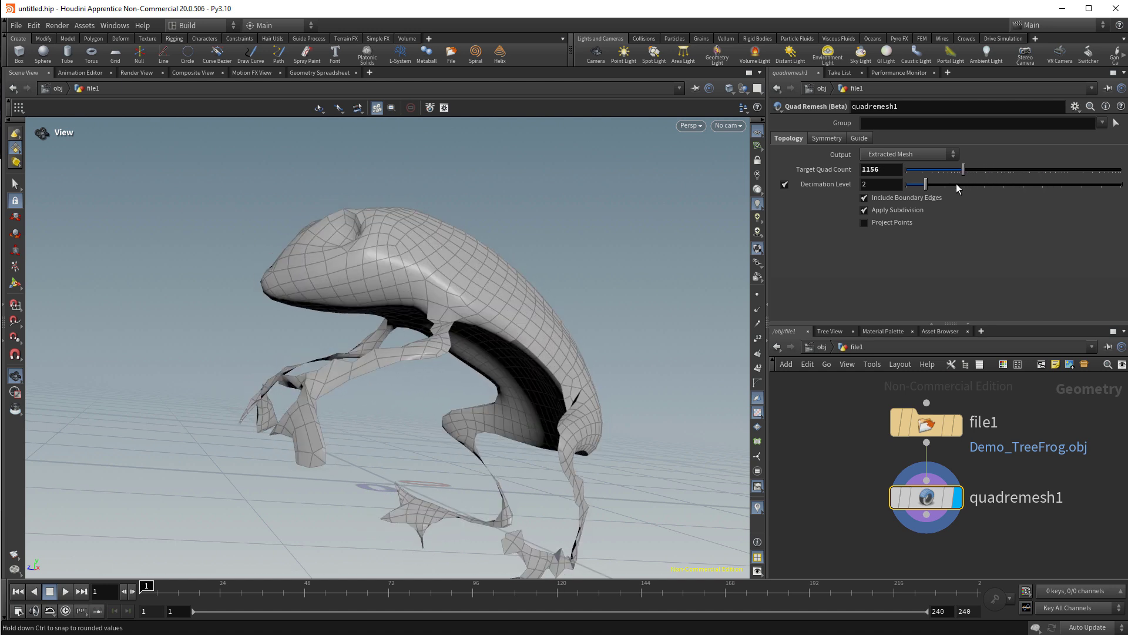
left_click_drag(957, 170, 1051, 170)
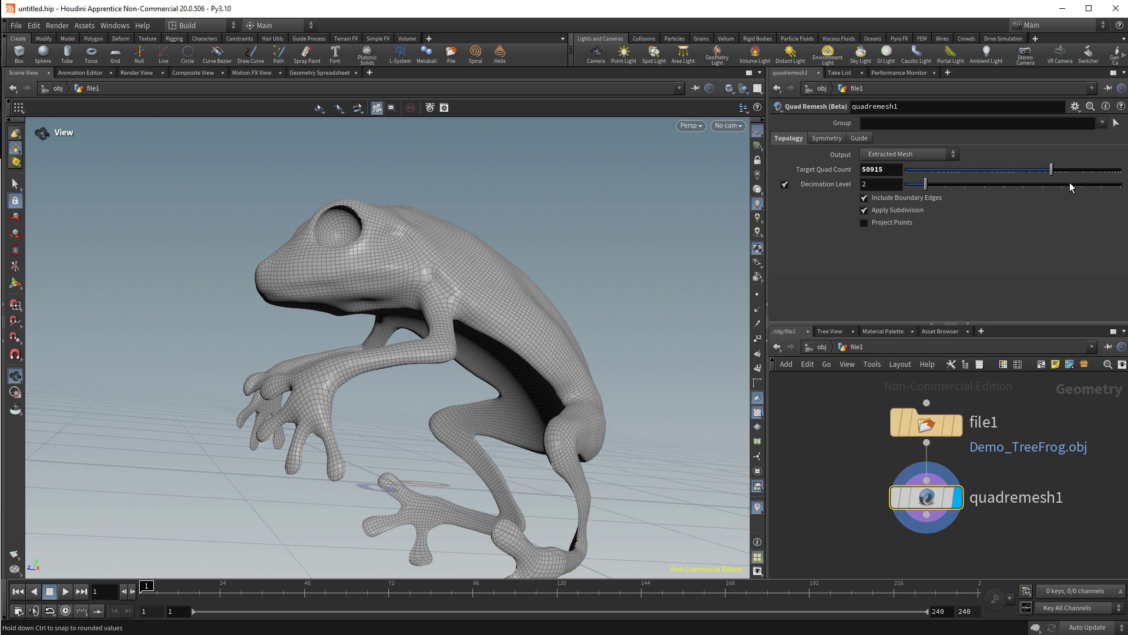
left_click_drag(1050, 170, 990, 169)
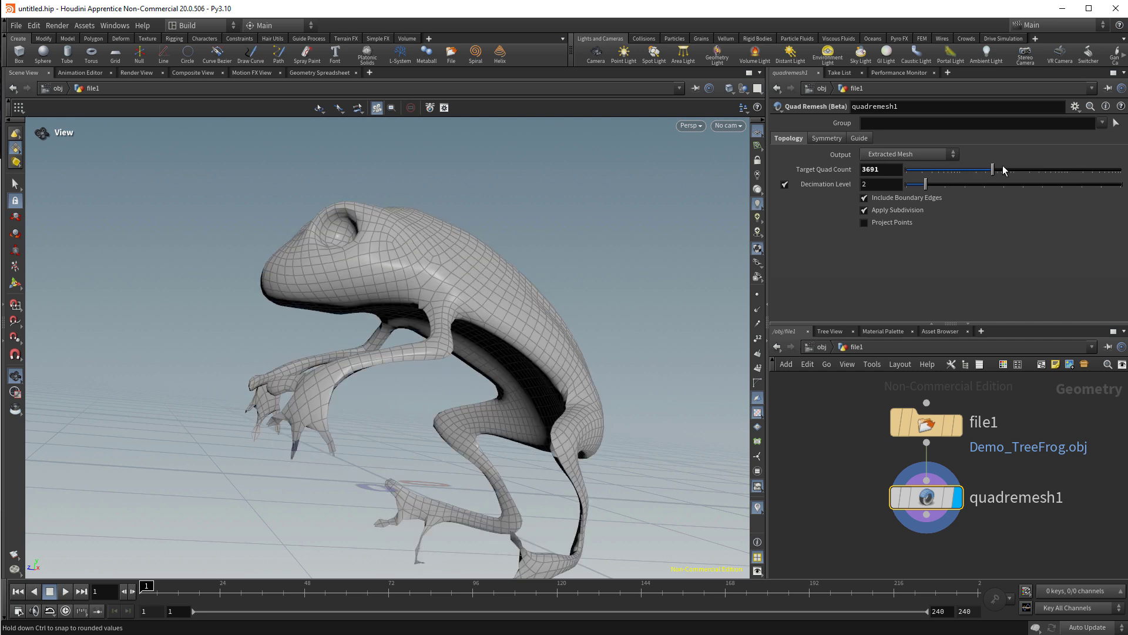
left_click_drag(990, 169, 1006, 169)
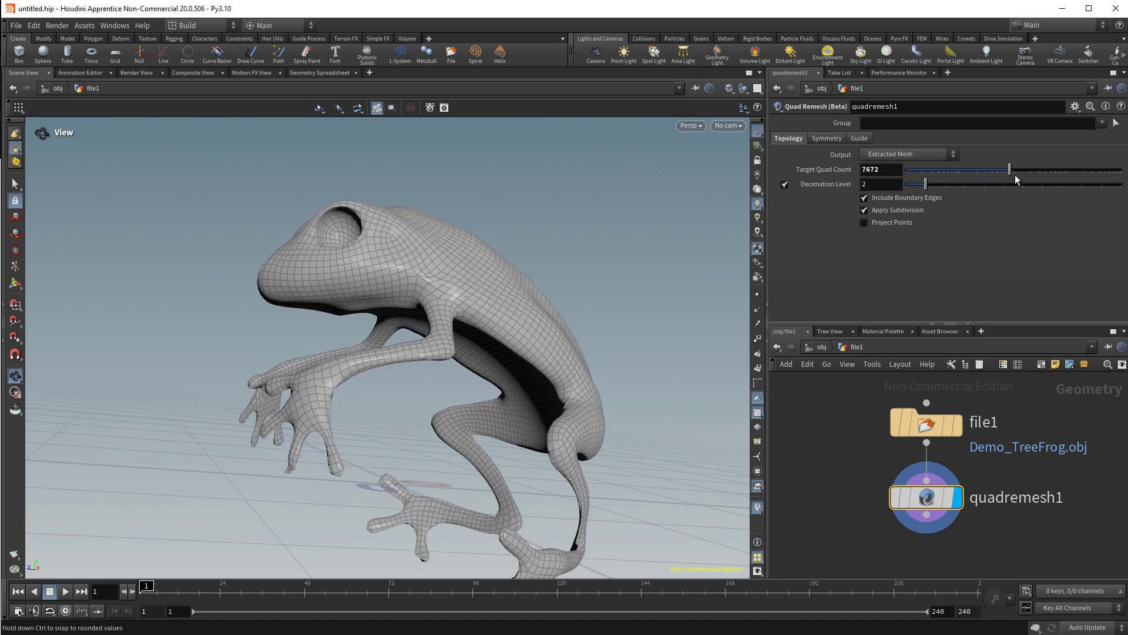
left_click_drag(990, 169, 1007, 169)
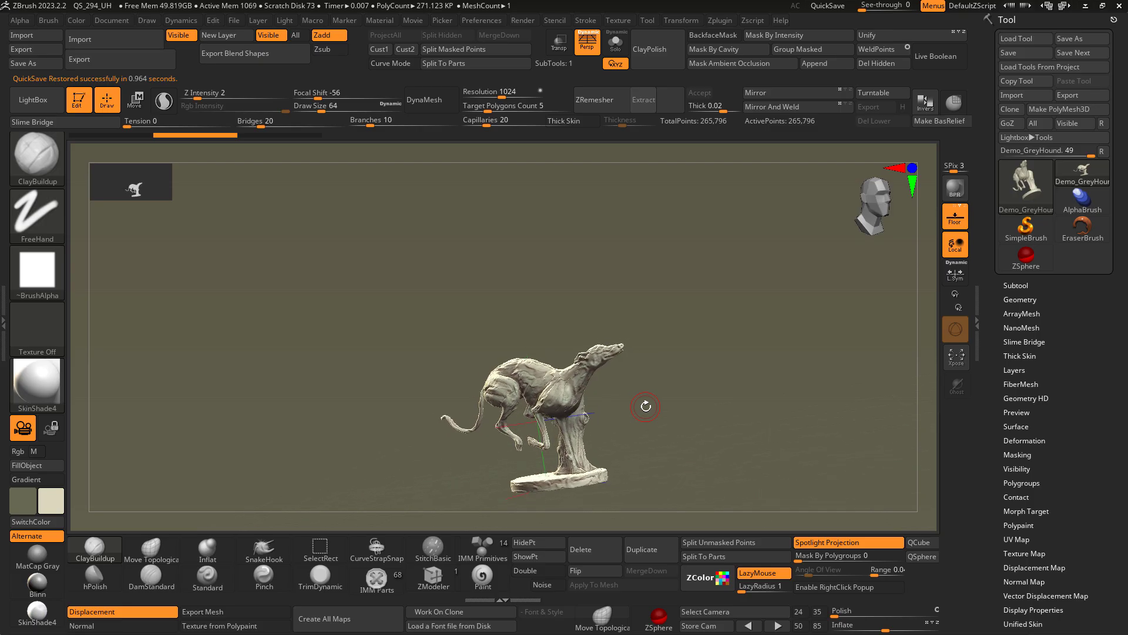
- Orbit the greyhound sculpt and start ZRemesher with Target Polygons Count 5
left_click_drag(646, 407, 647, 404)
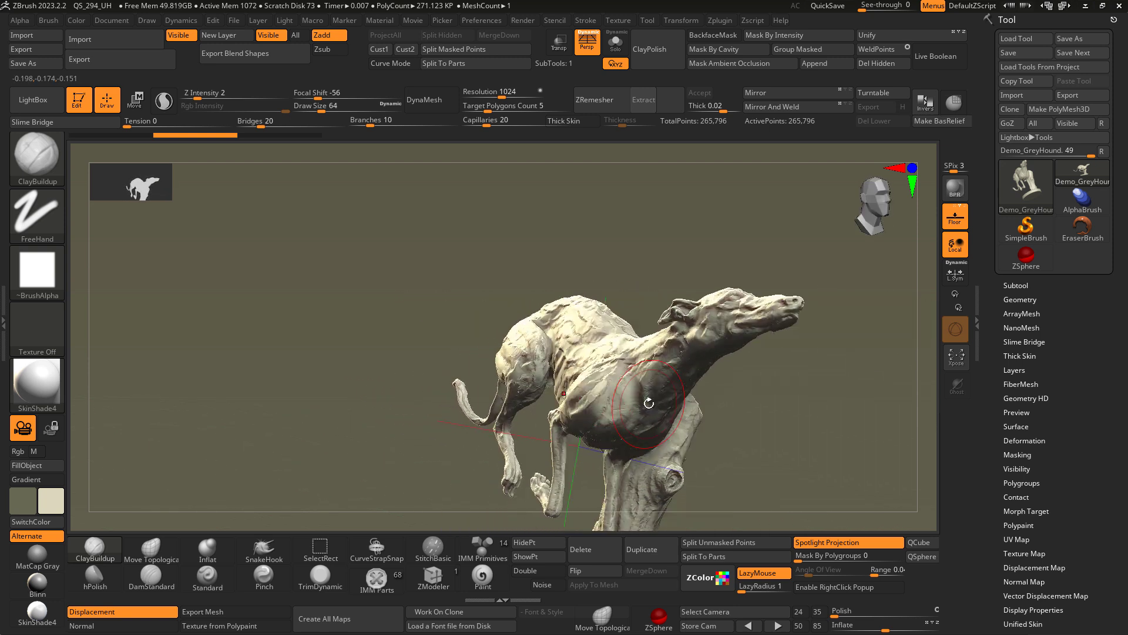
left_click_drag(647, 402, 652, 395)
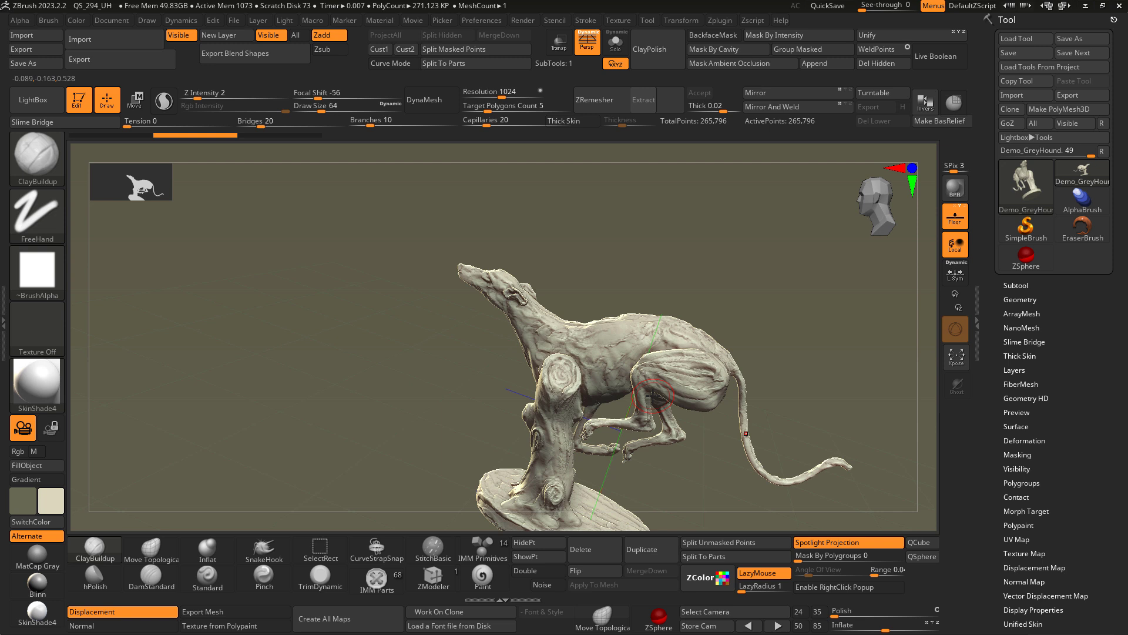
left_click(593, 98)
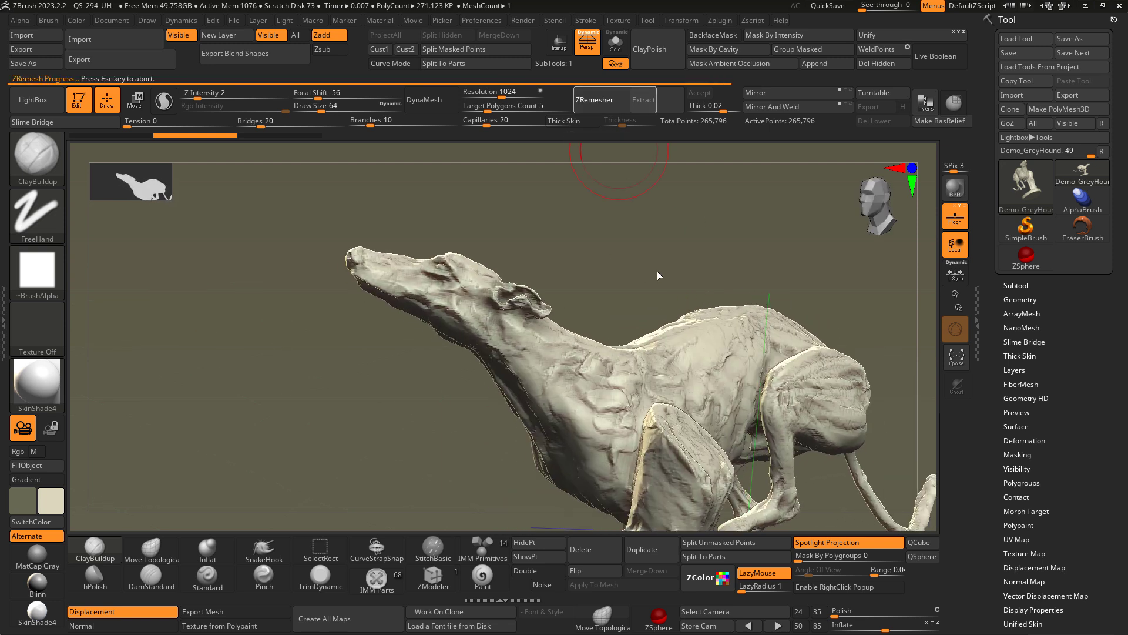
left_click(595, 99)
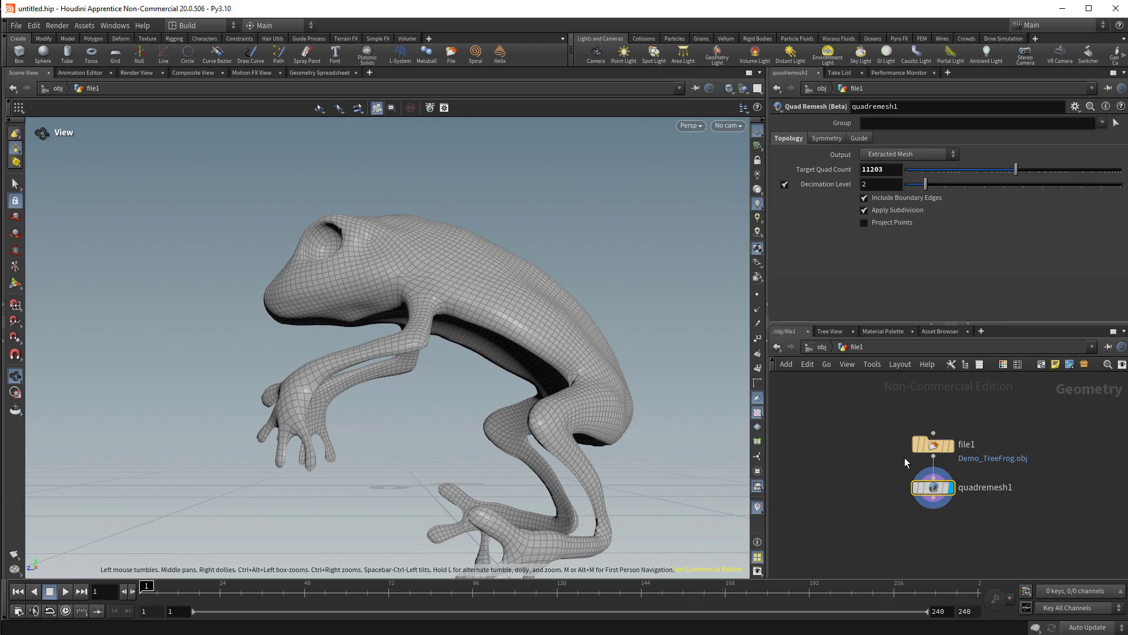
- Point file1's Geometry File at Demo_GreyHound.obj so the greyhound is quad-remeshed
left_click(932, 445)
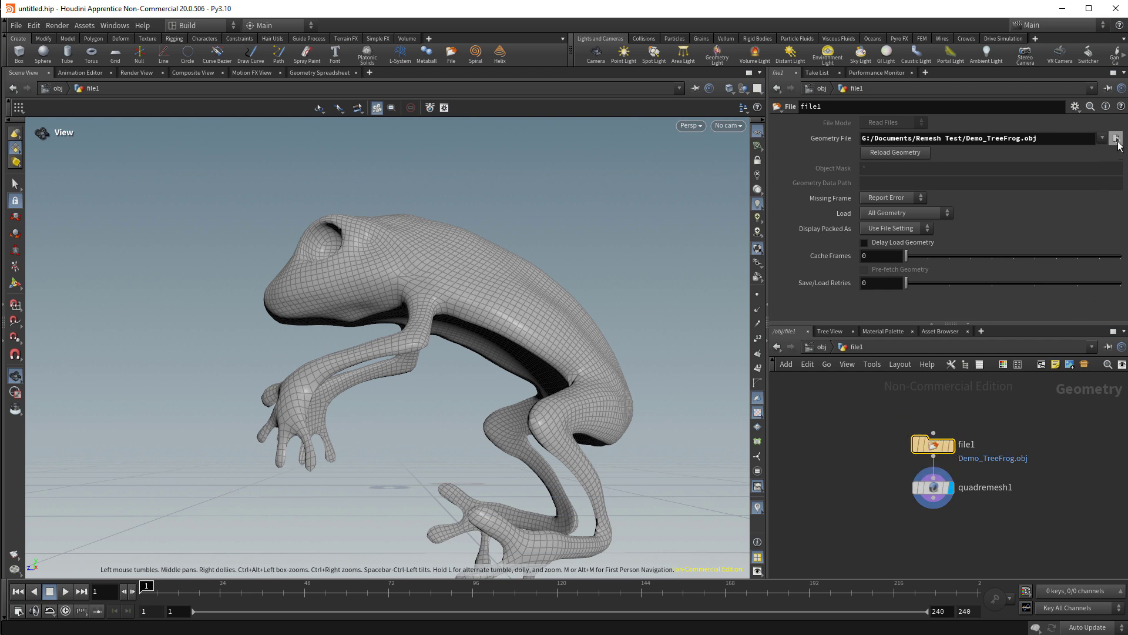
left_click(1117, 138)
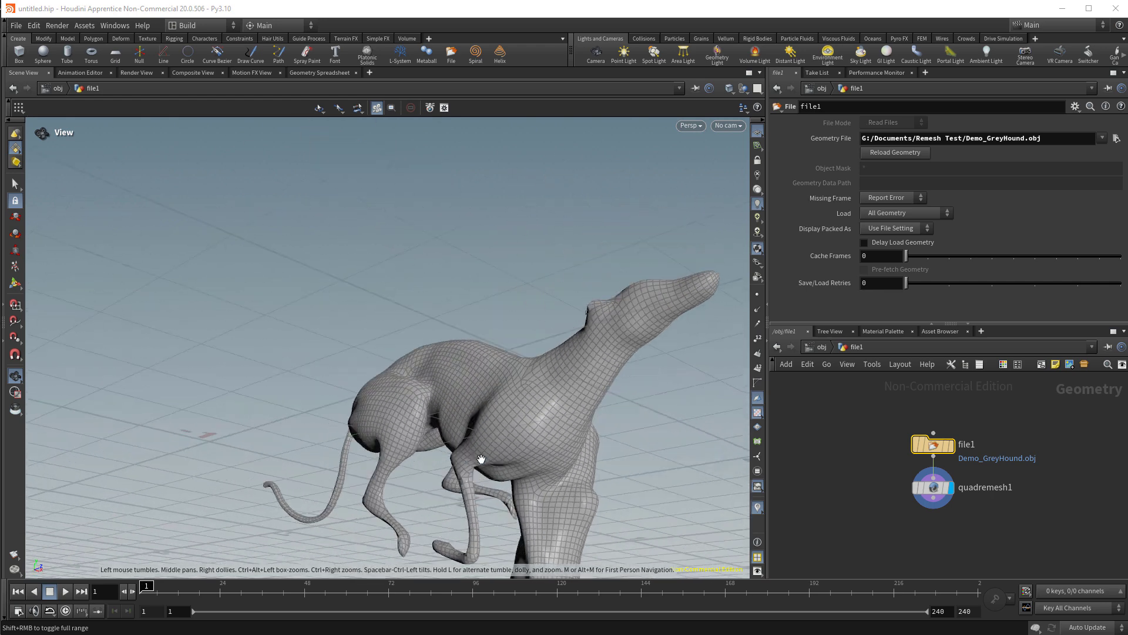
left_click(932, 487)
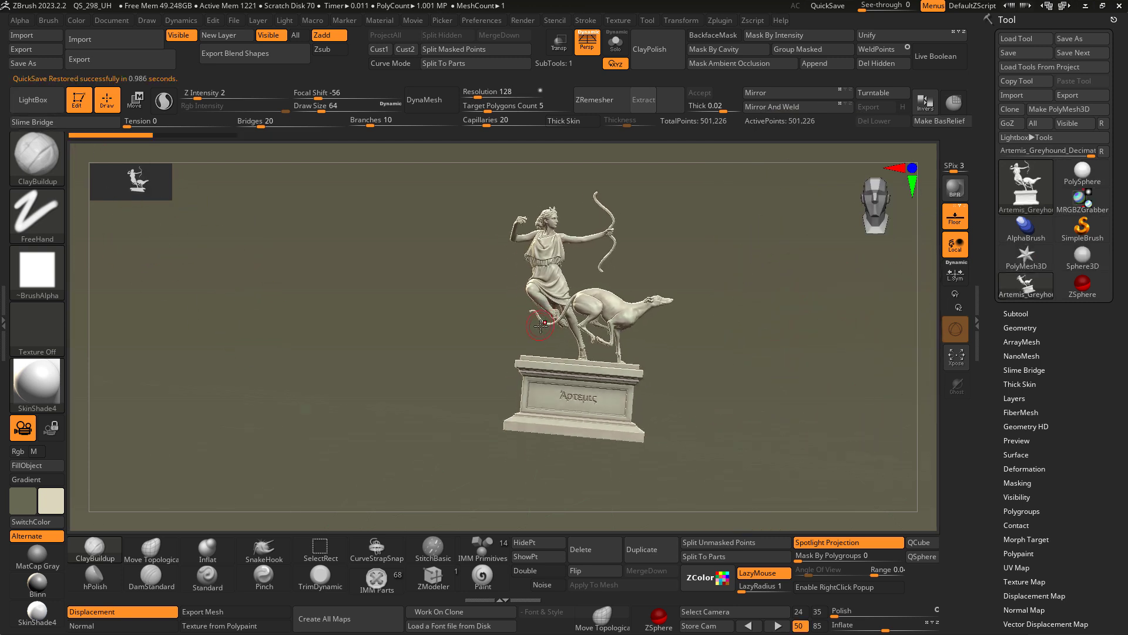
- Zoom in on the Artemis statue and run ZRemesher on it
left_click_drag(540, 325, 576, 338)
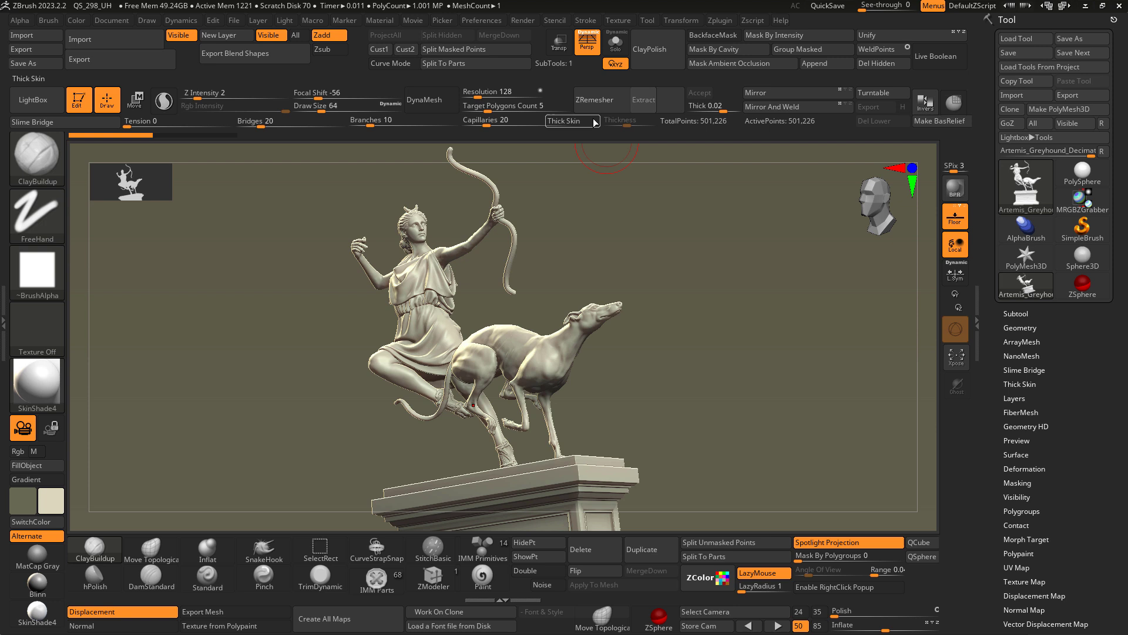
left_click(593, 99)
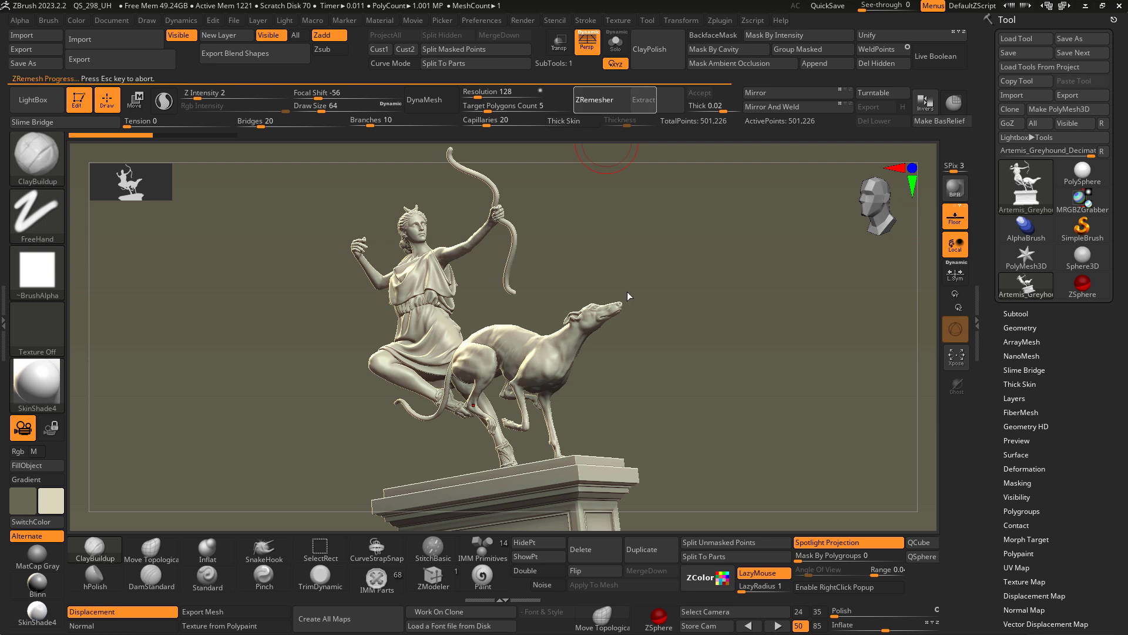
left_click(592, 100)
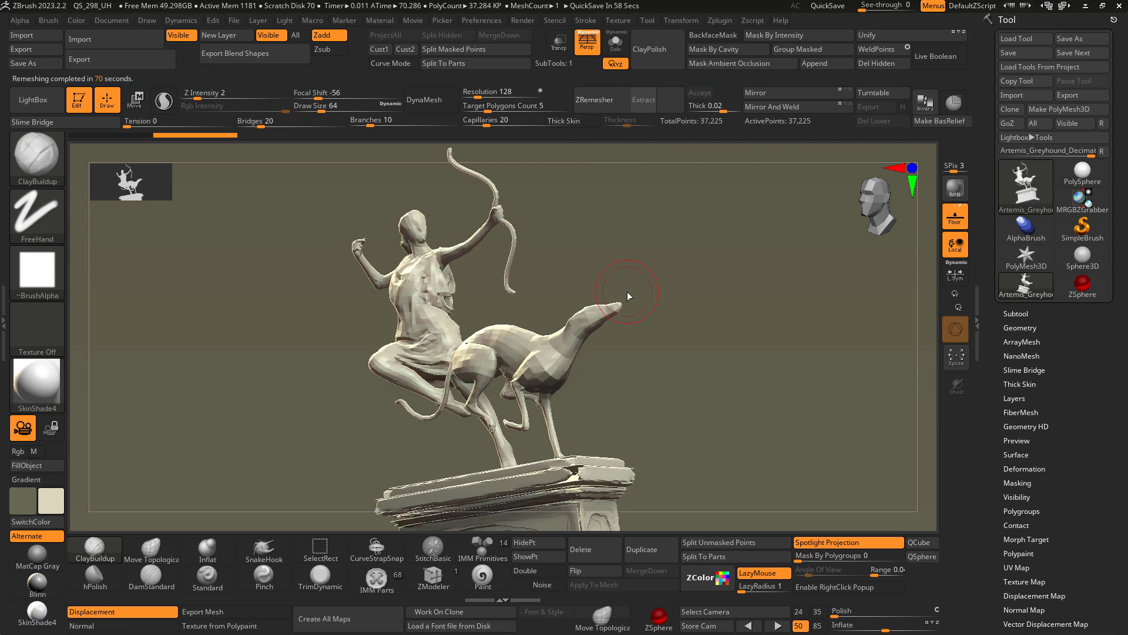
- Orbit and zoom around the remeshed greyhound, pedestal and full statue to inspect the result
left_click_drag(630, 295, 710, 389)
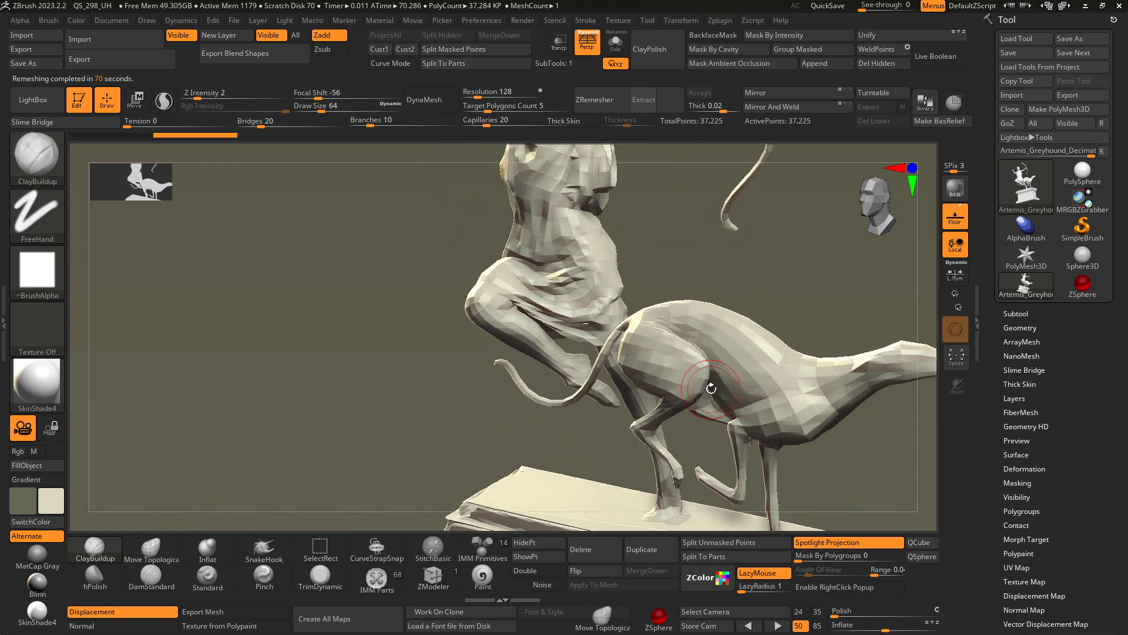
left_click_drag(711, 389, 734, 320)
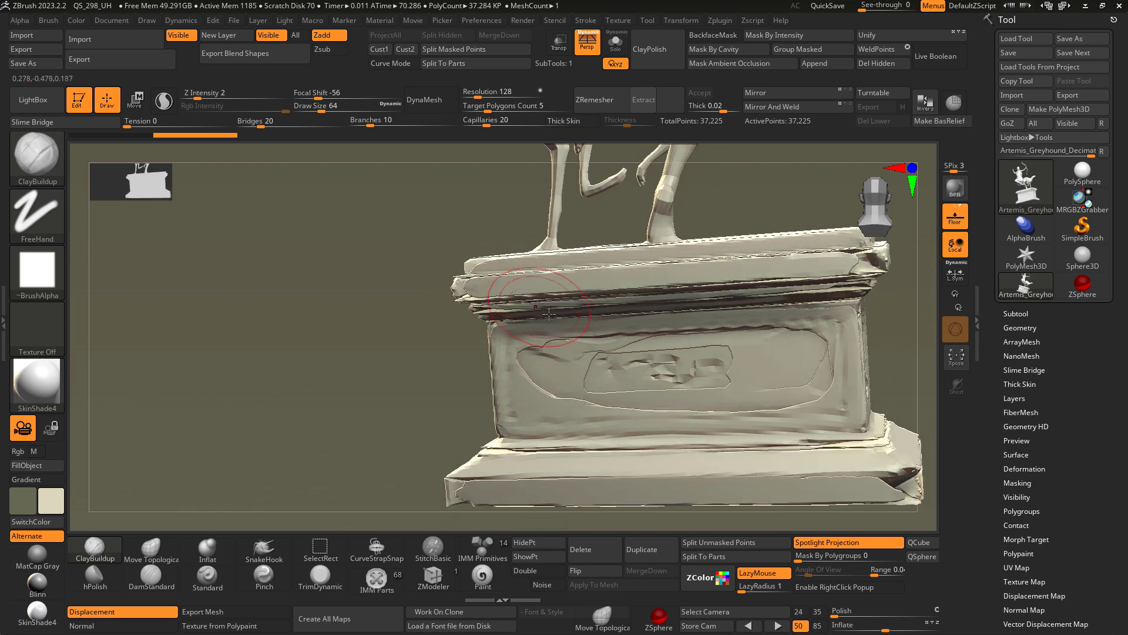
left_click_drag(536, 313, 752, 328)
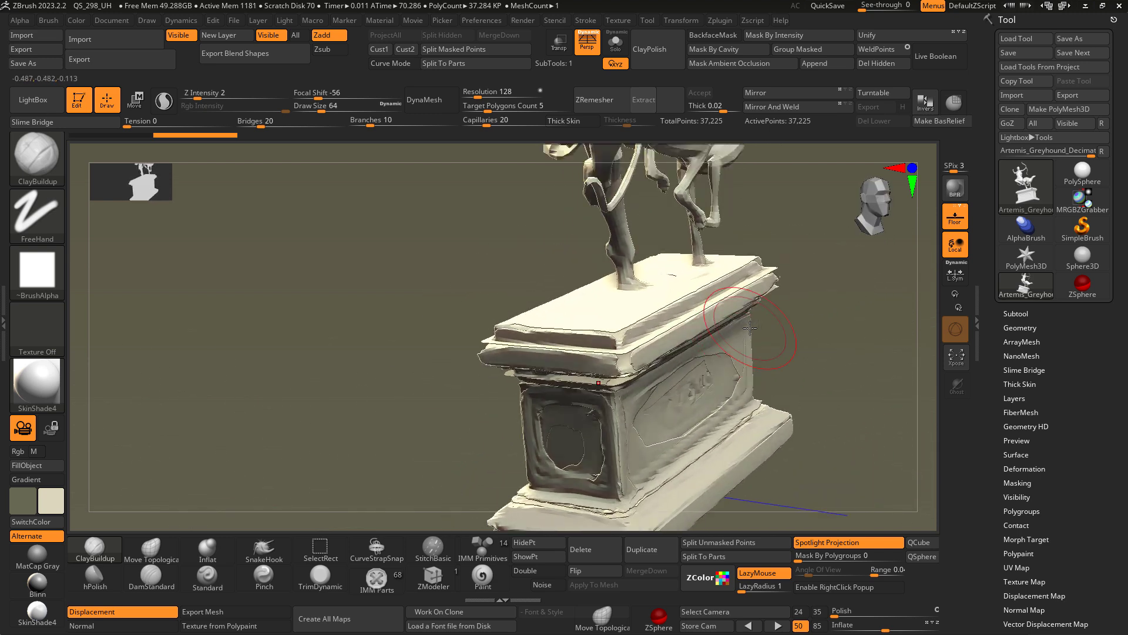
left_click_drag(752, 329, 749, 329)
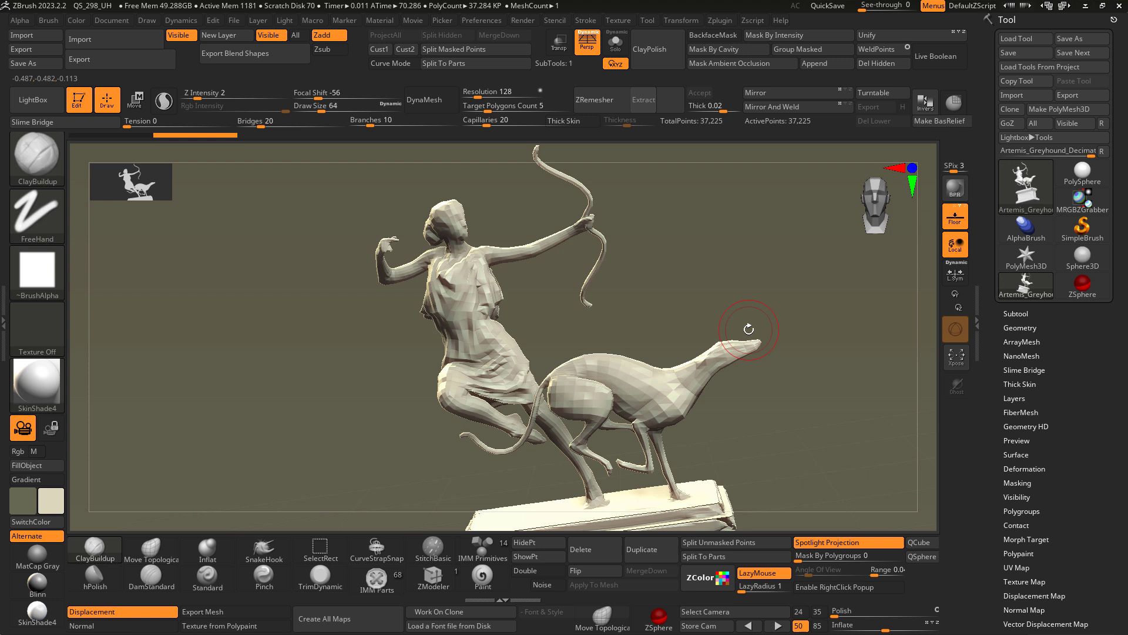
left_click_drag(748, 328, 724, 361)
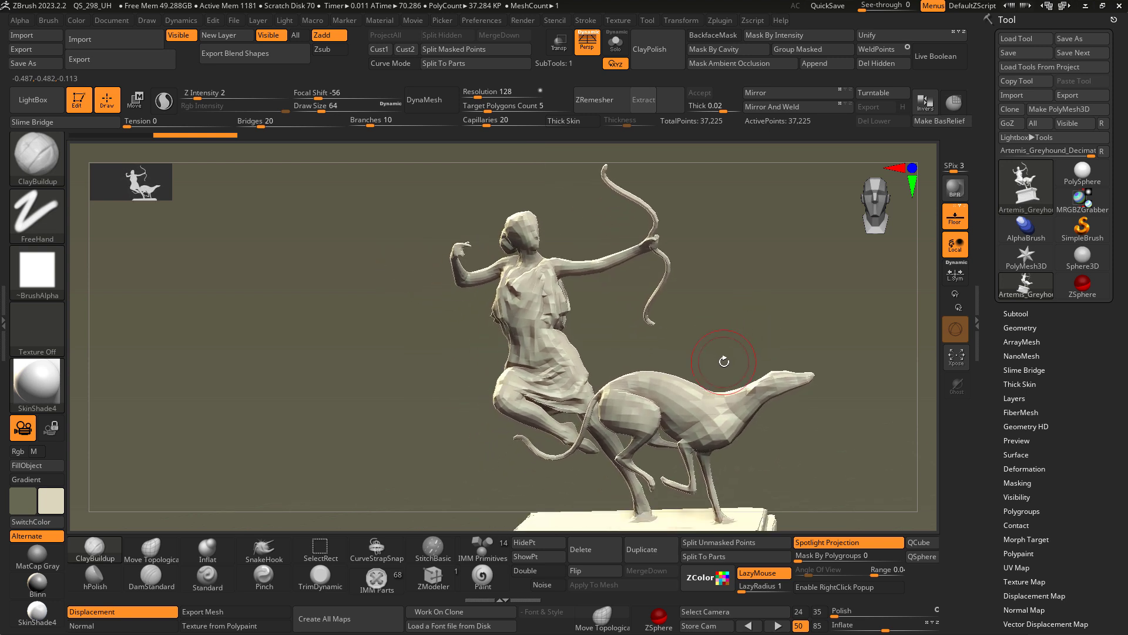
left_click_drag(719, 359, 742, 352)
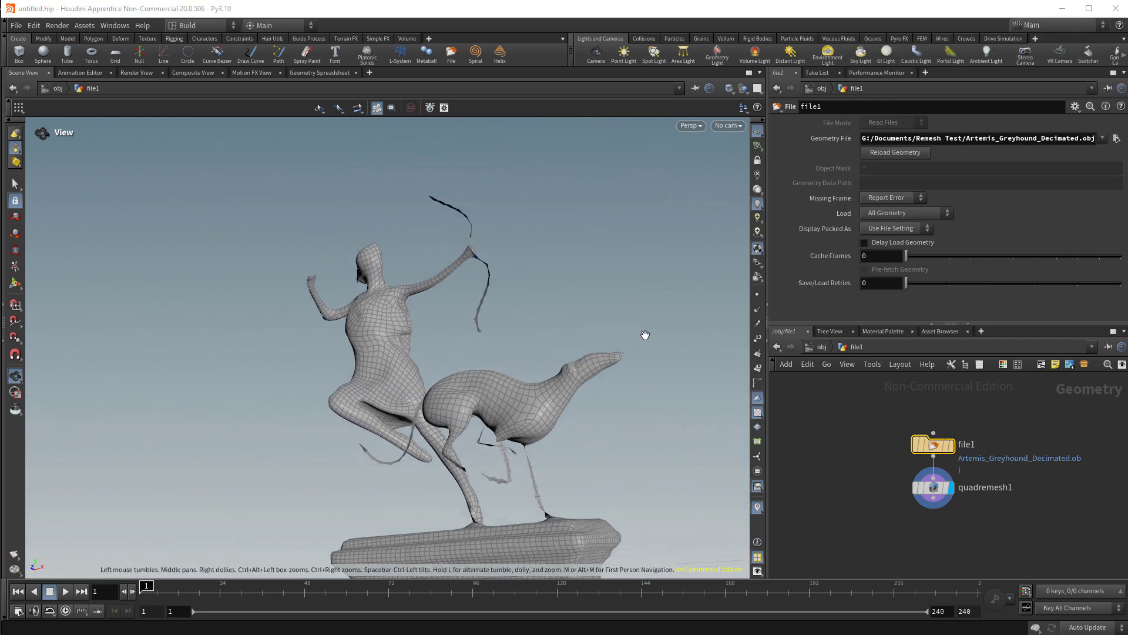
- Raise quadremesh1's Target Quad Count from about 29,000 past 34,000 for a denser statue mesh
left_click(932, 486)
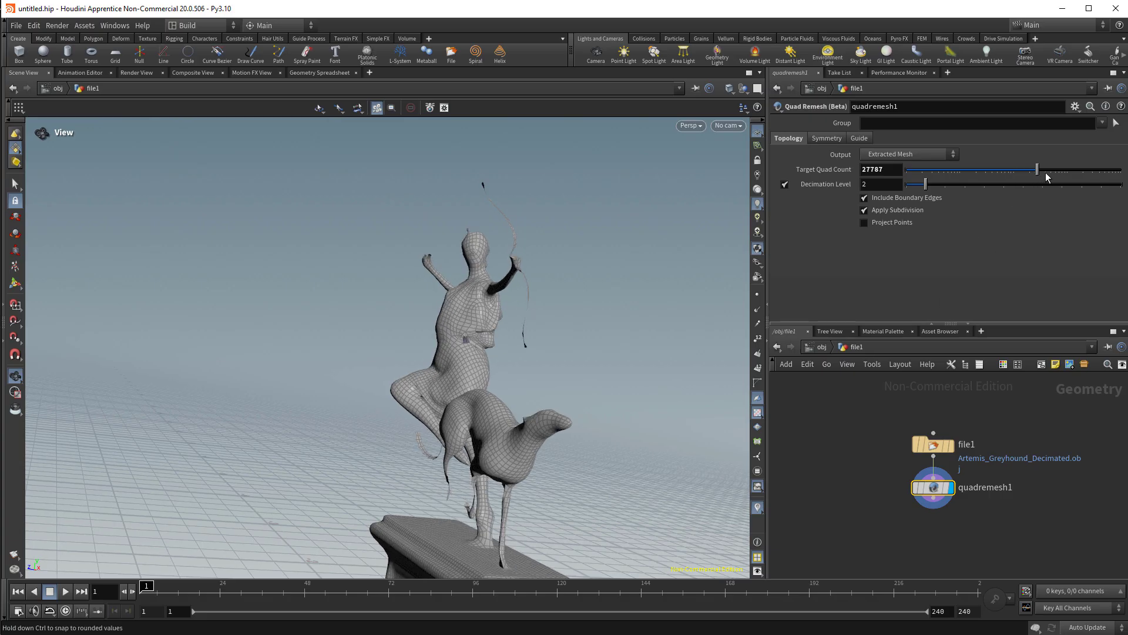
left_click_drag(1034, 178, 1044, 178)
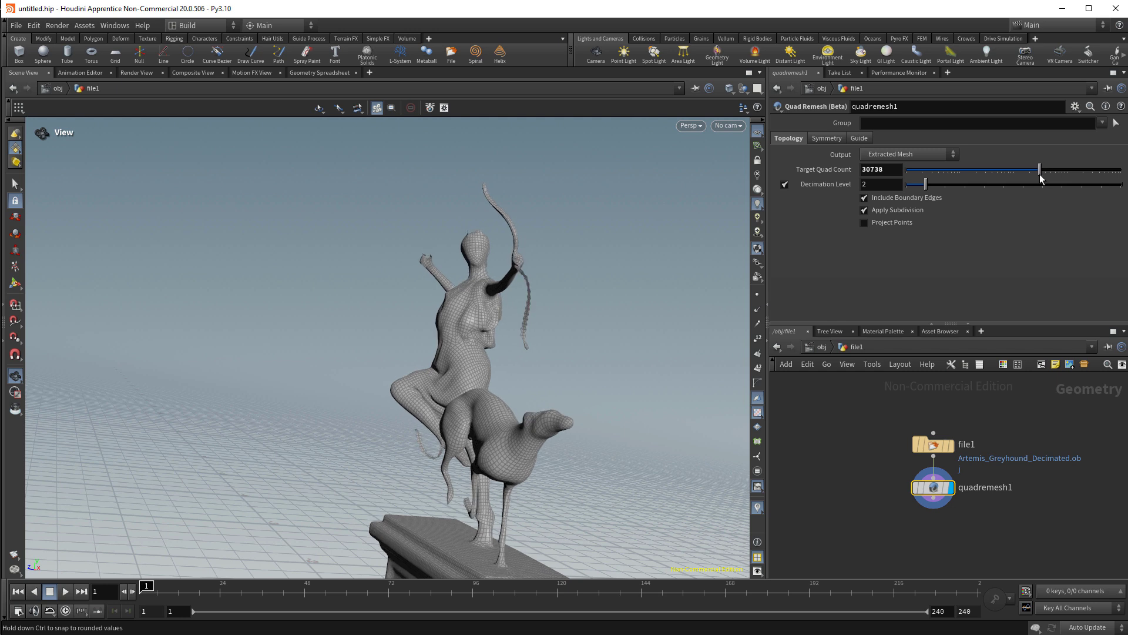
left_click_drag(1040, 177, 1038, 171)
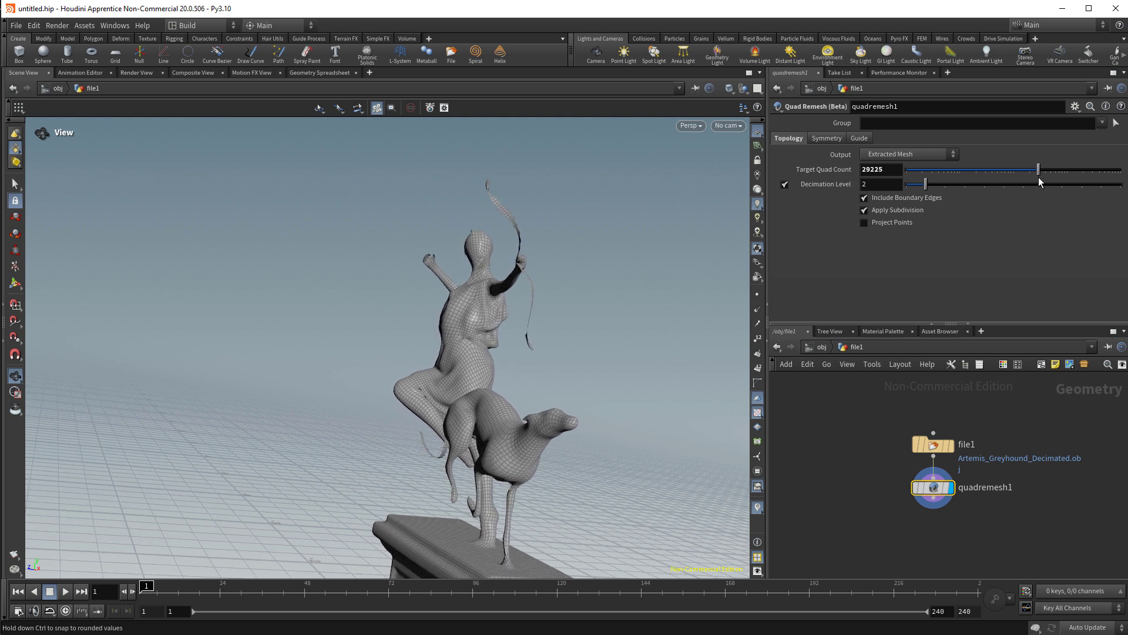
left_click_drag(1038, 169, 1043, 170)
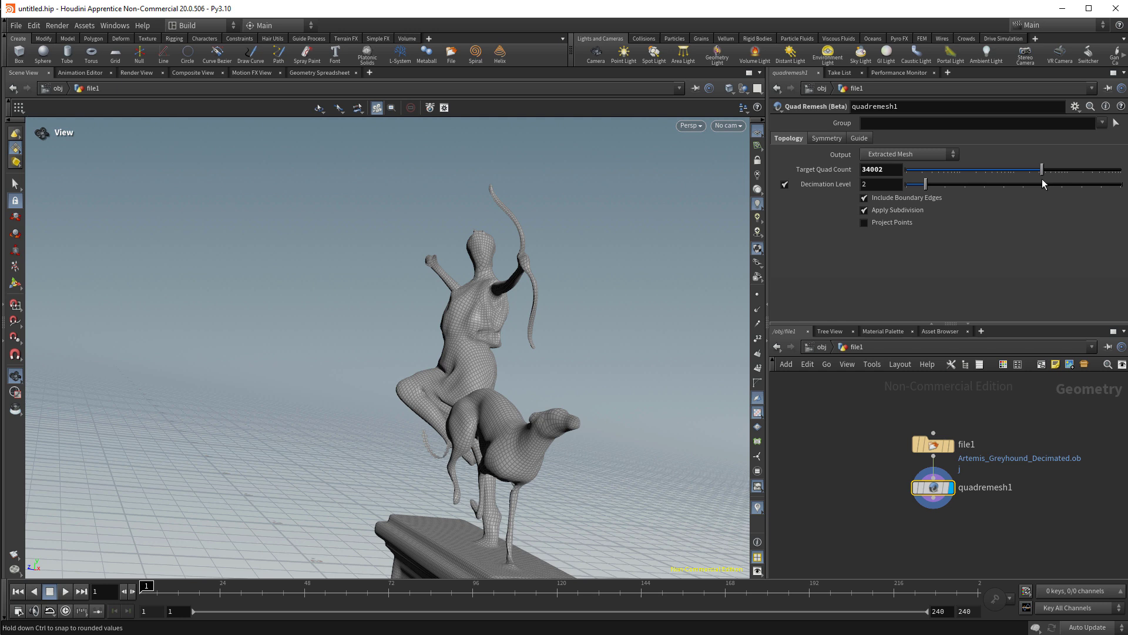
left_click_drag(1041, 169, 1045, 169)
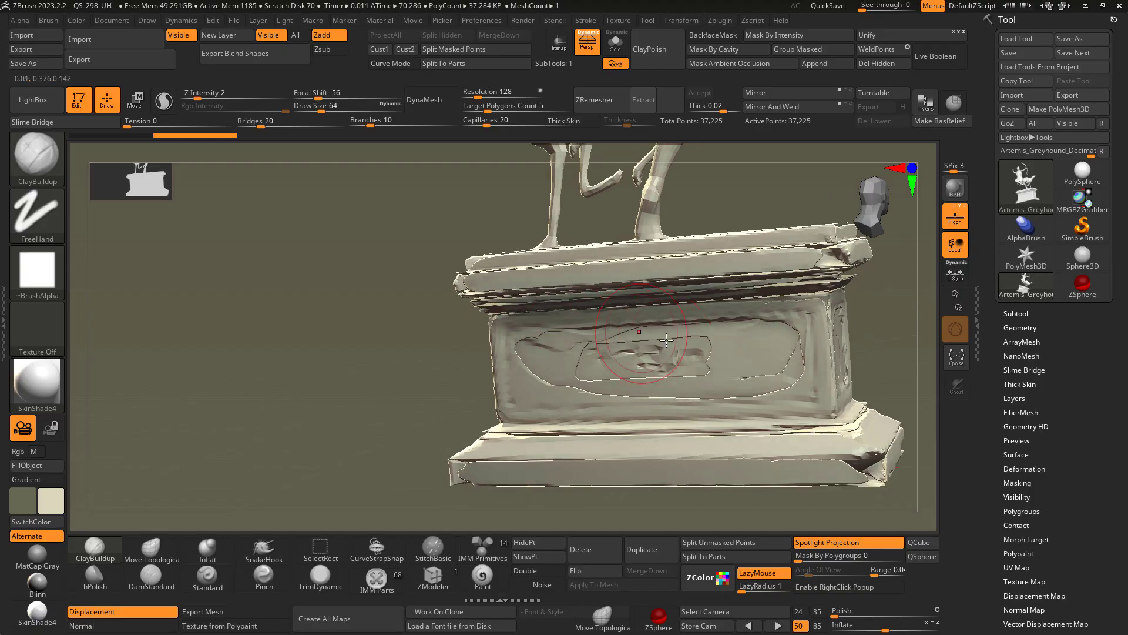
left_click_drag(638, 332, 749, 329)
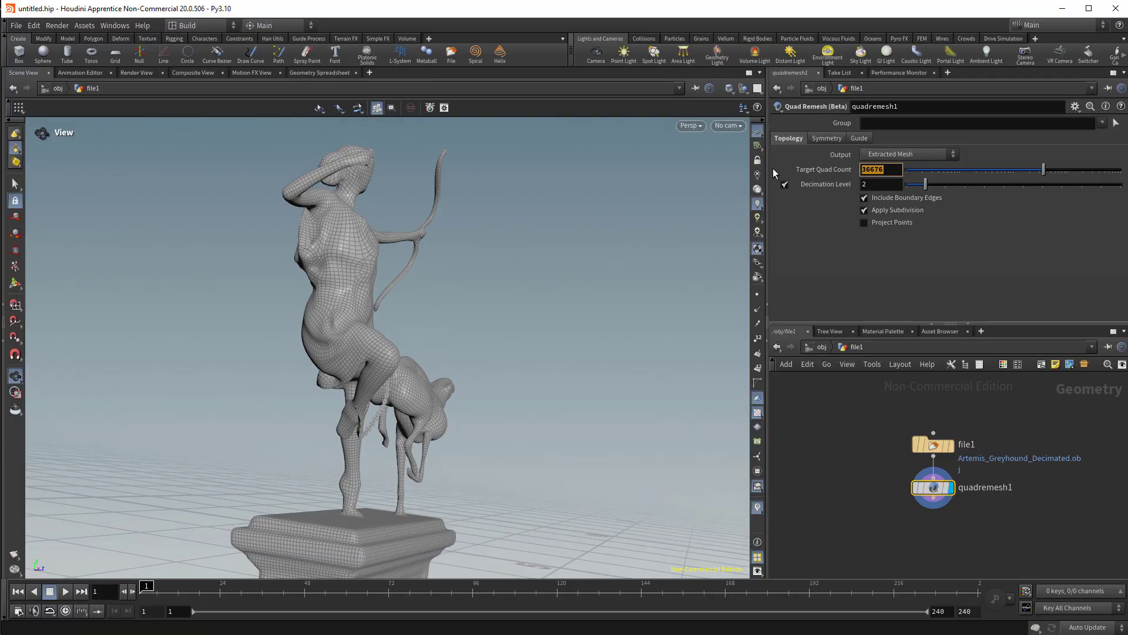
- Set the statue's Target Quad Count to 37000 and view the quads from the side
type("37000")
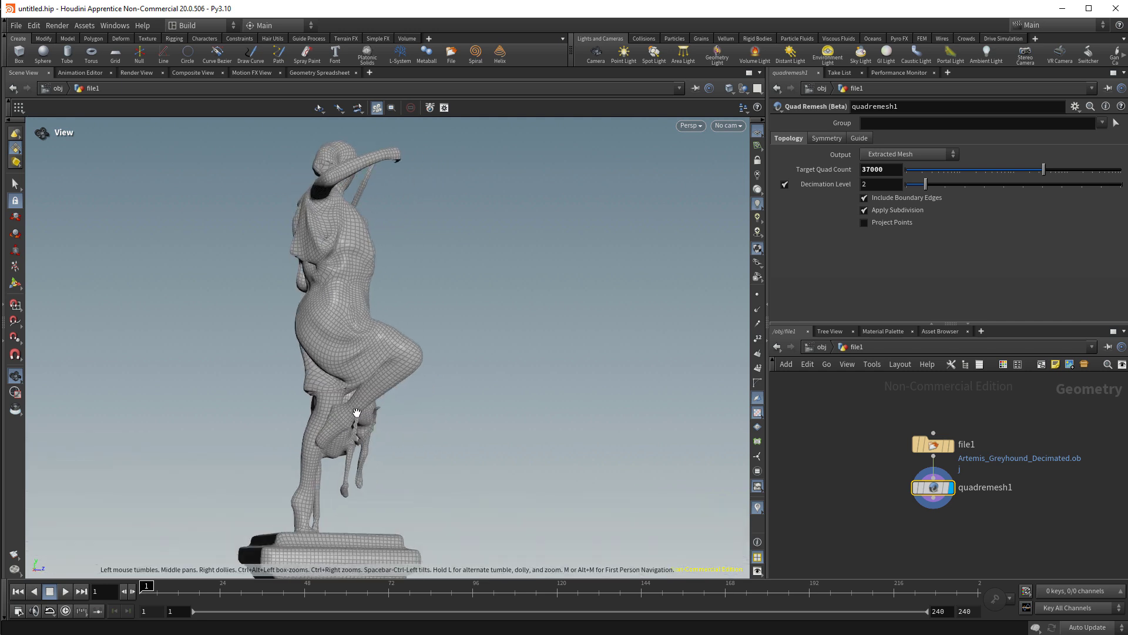
left_click_drag(356, 412, 420, 434)
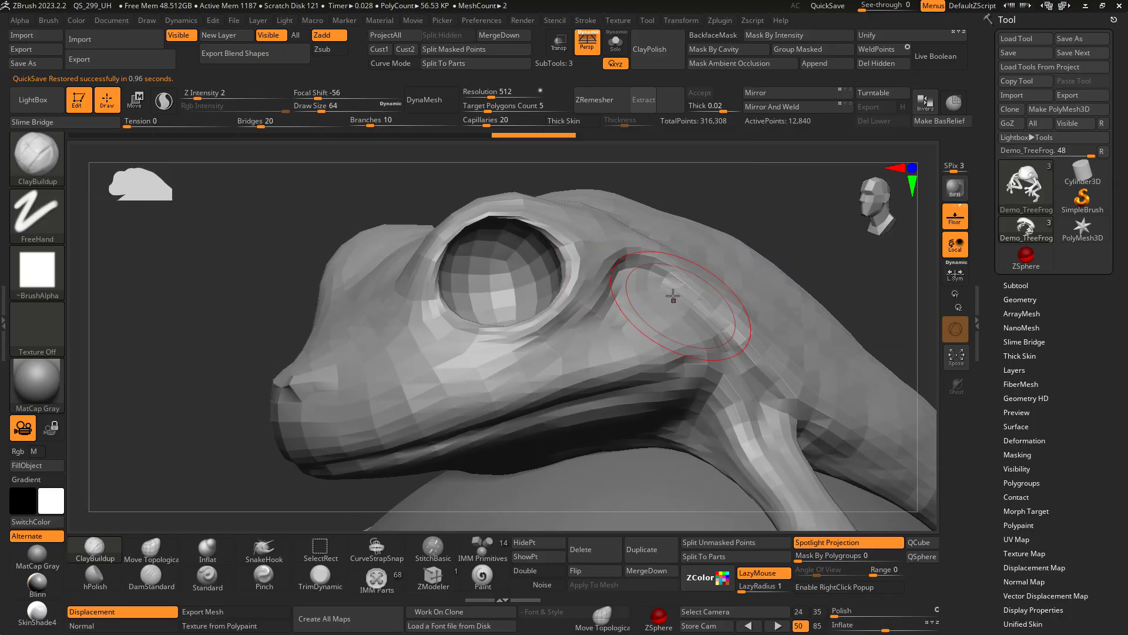
- Rotate around the frog to examine the ZRemesher quads on its head and neck
left_click_drag(672, 296, 582, 338)
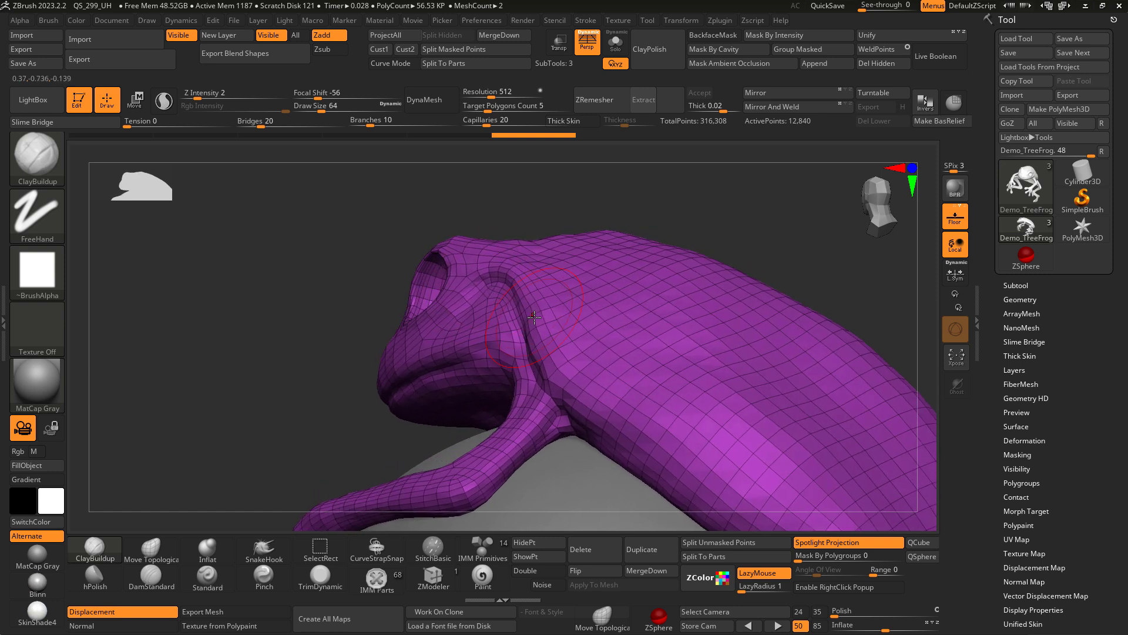
left_click_drag(533, 316, 529, 313)
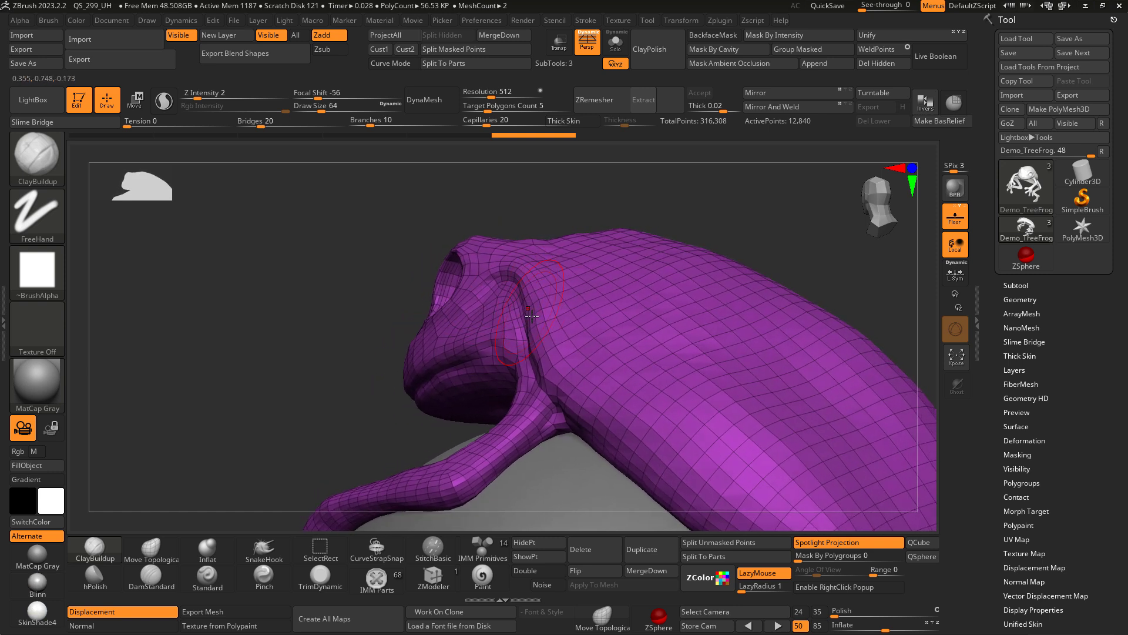
left_click_drag(533, 315, 618, 373)
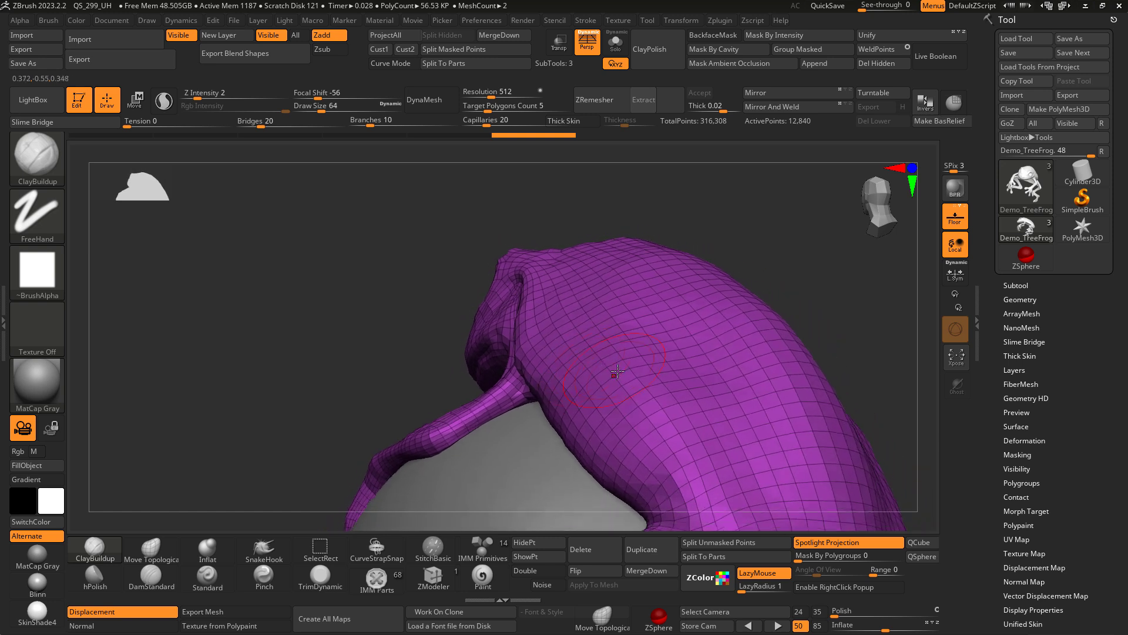
left_click_drag(615, 370, 665, 439)
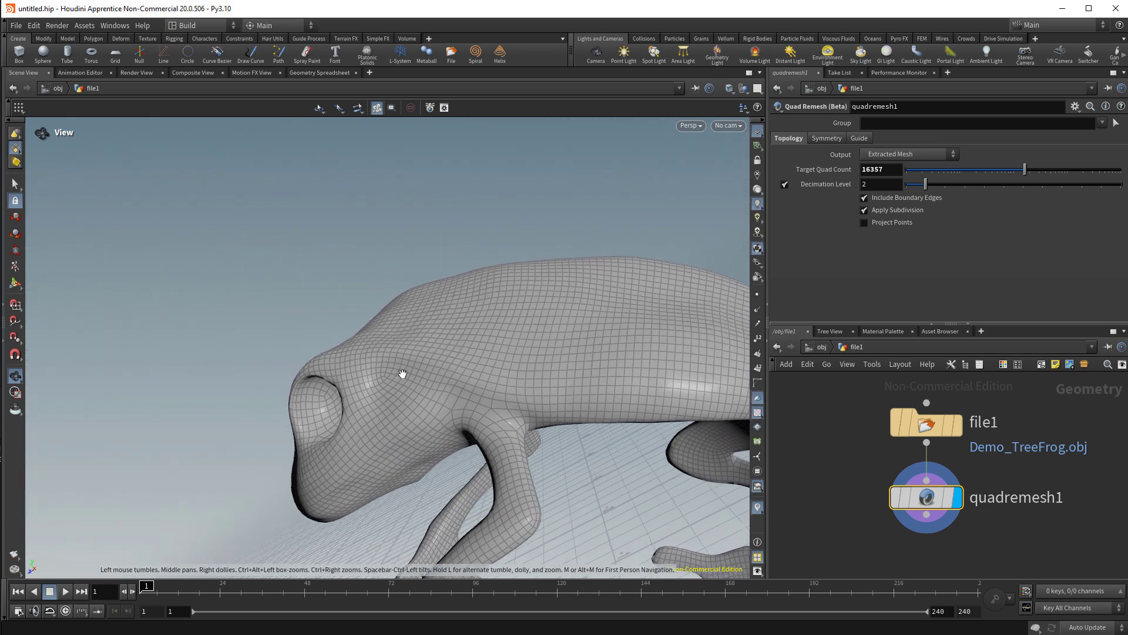
- Orbit the remeshed tree frog to inspect its head topology from the front
left_click_drag(403, 374, 420, 450)
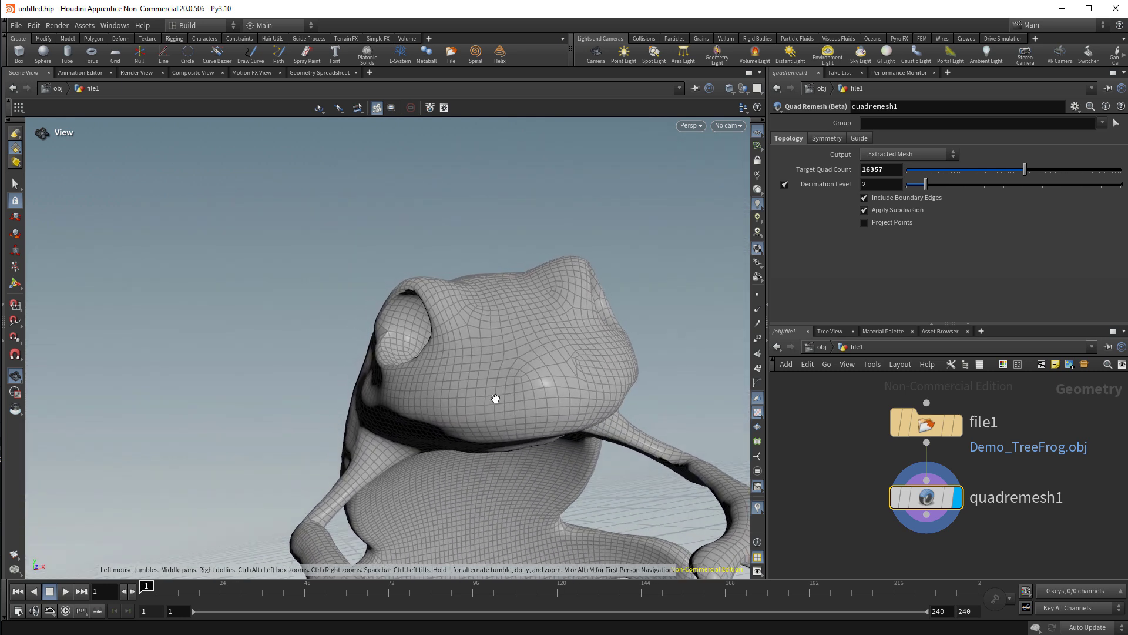
left_click_drag(495, 398, 495, 360)
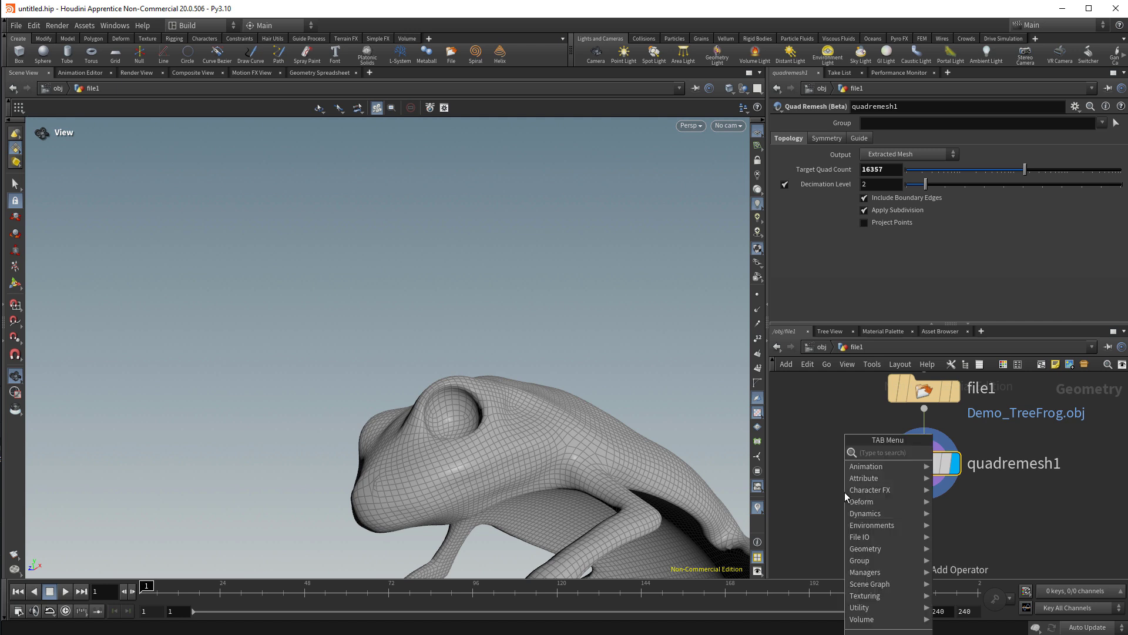
- Add a File SOP after quadremesh1 writing the frog to Frog From H.obj
type("file")
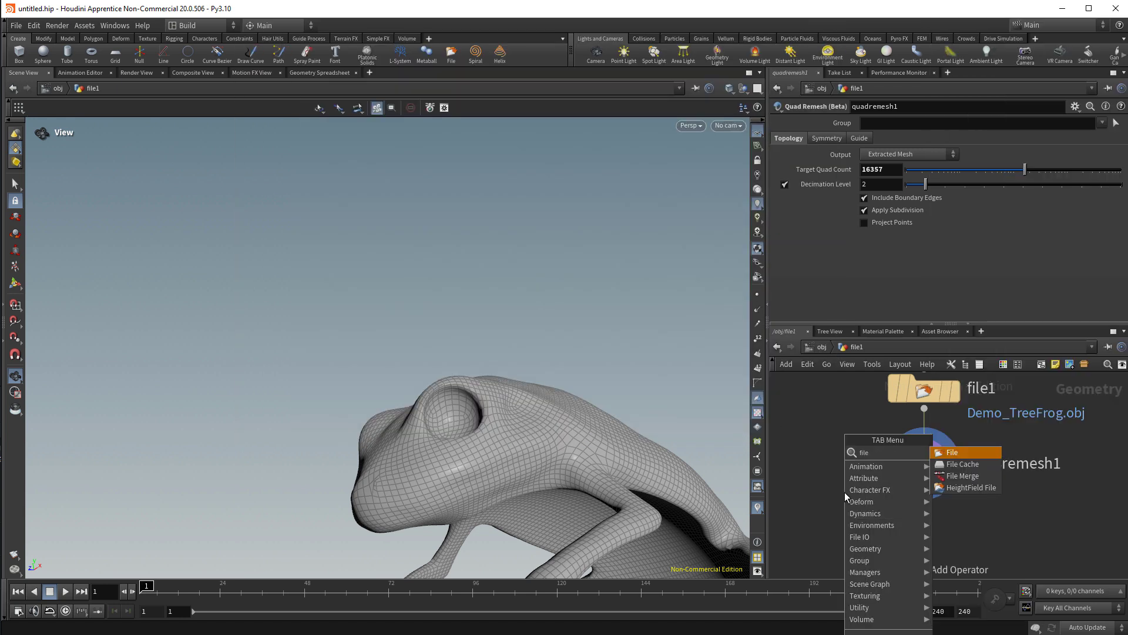
left_click(951, 452)
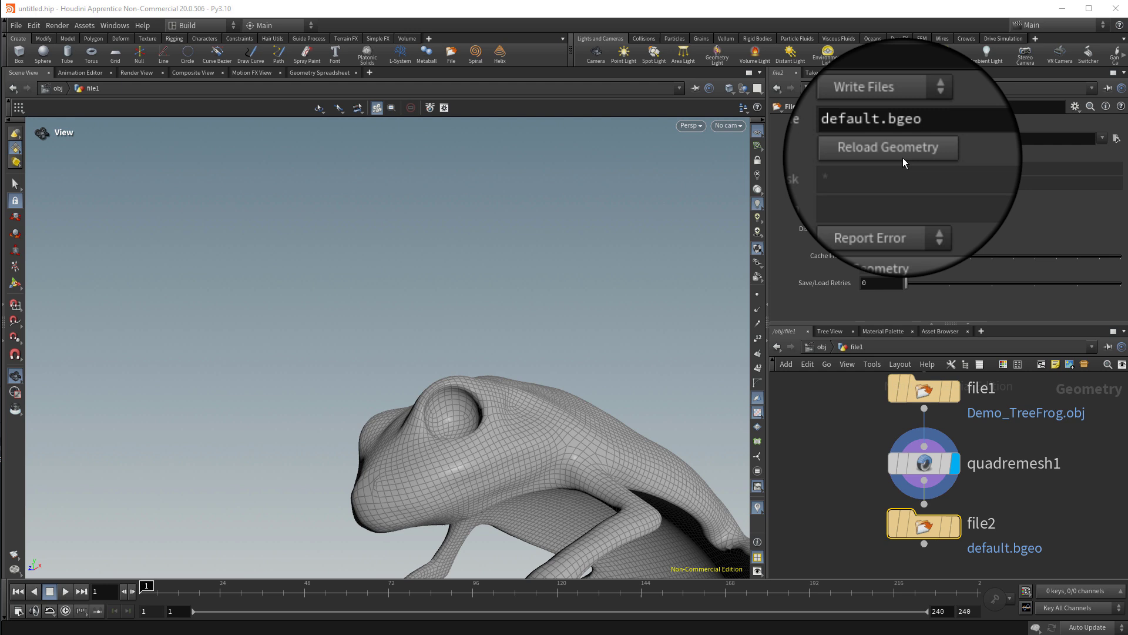
type("Frog From H.obj")
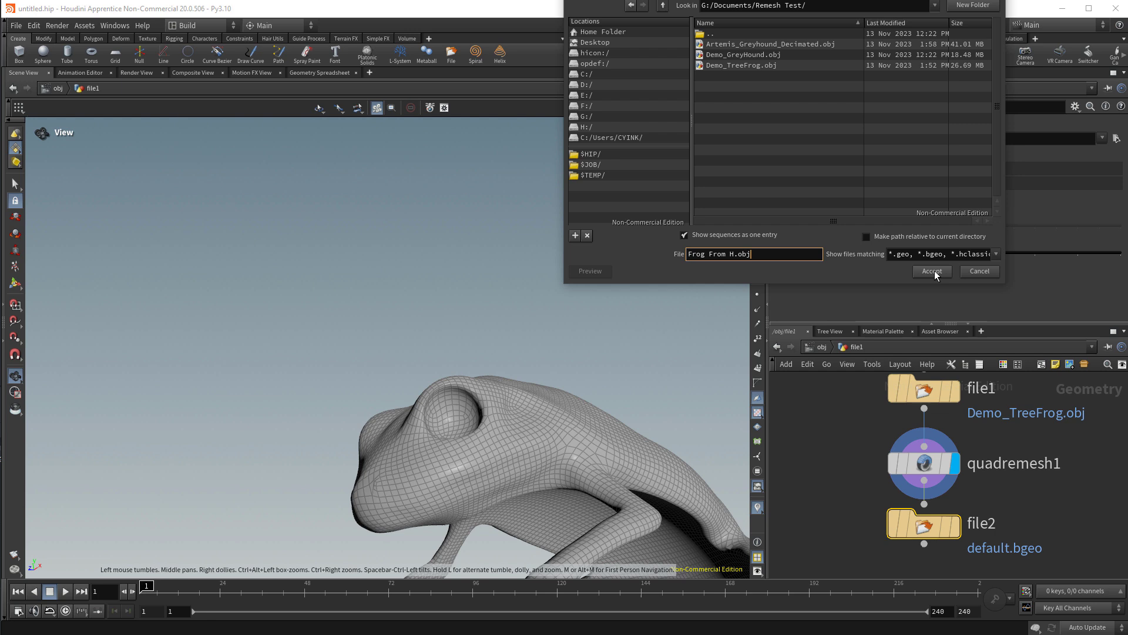
left_click(931, 272)
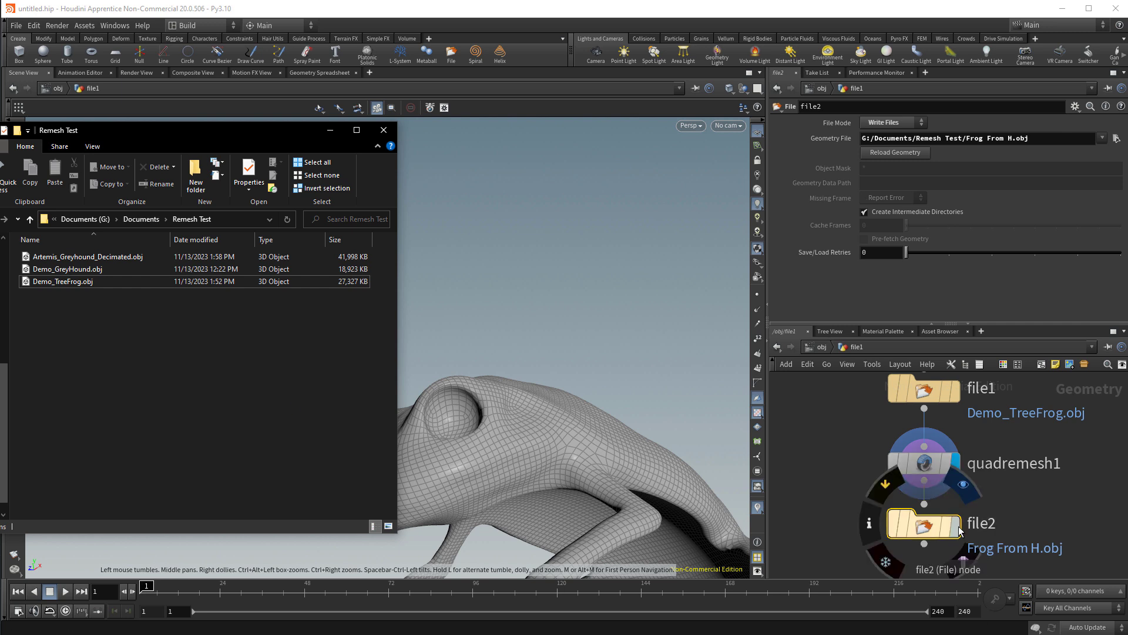
mouse_move(935, 529)
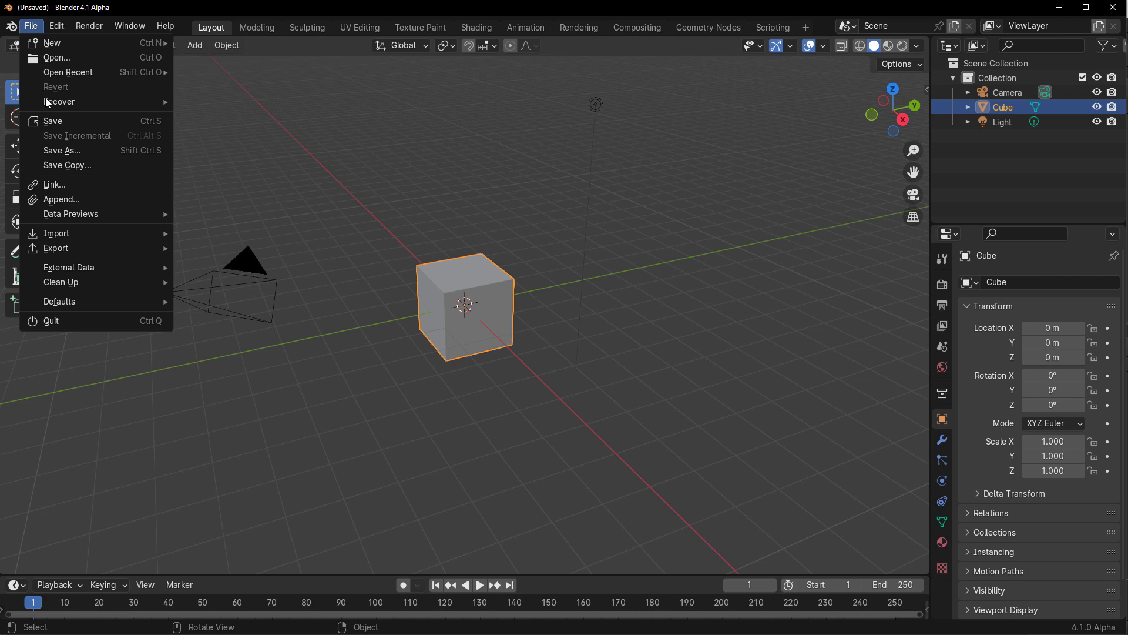
mouse_move(56, 233)
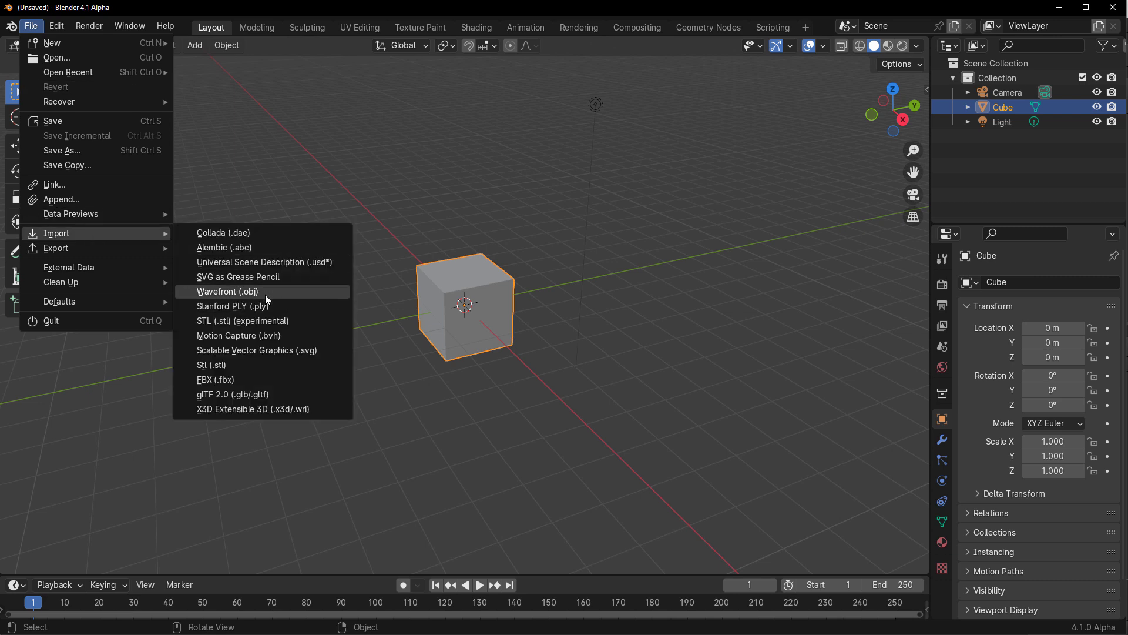
- Import Frog From H.obj as a Wavefront OBJ into the Blender scene
left_click(228, 291)
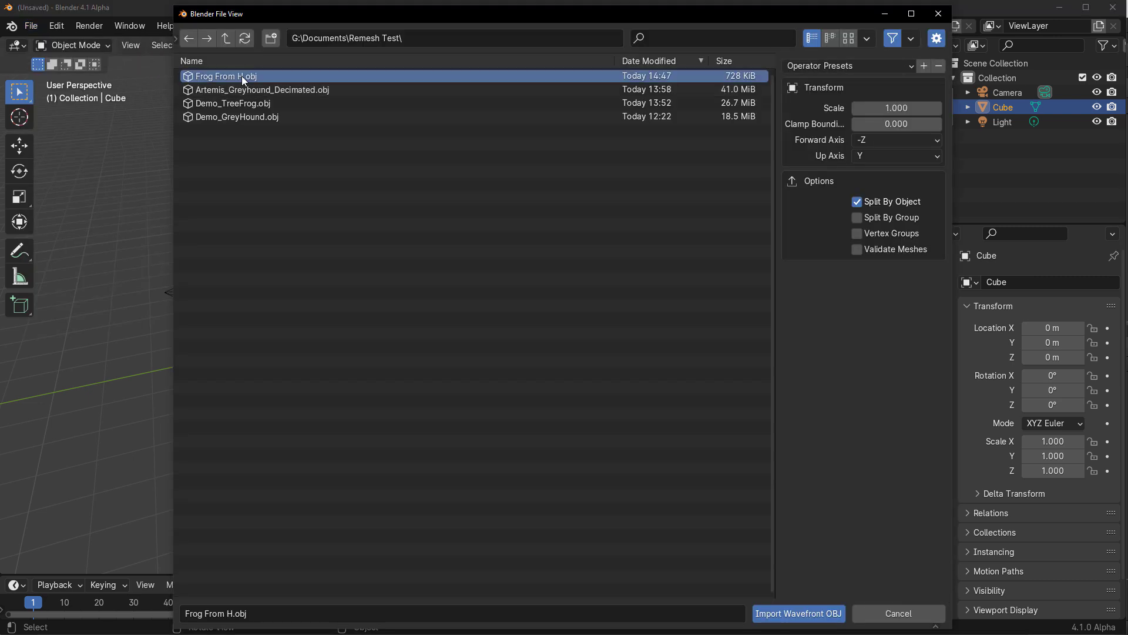
left_click(897, 614)
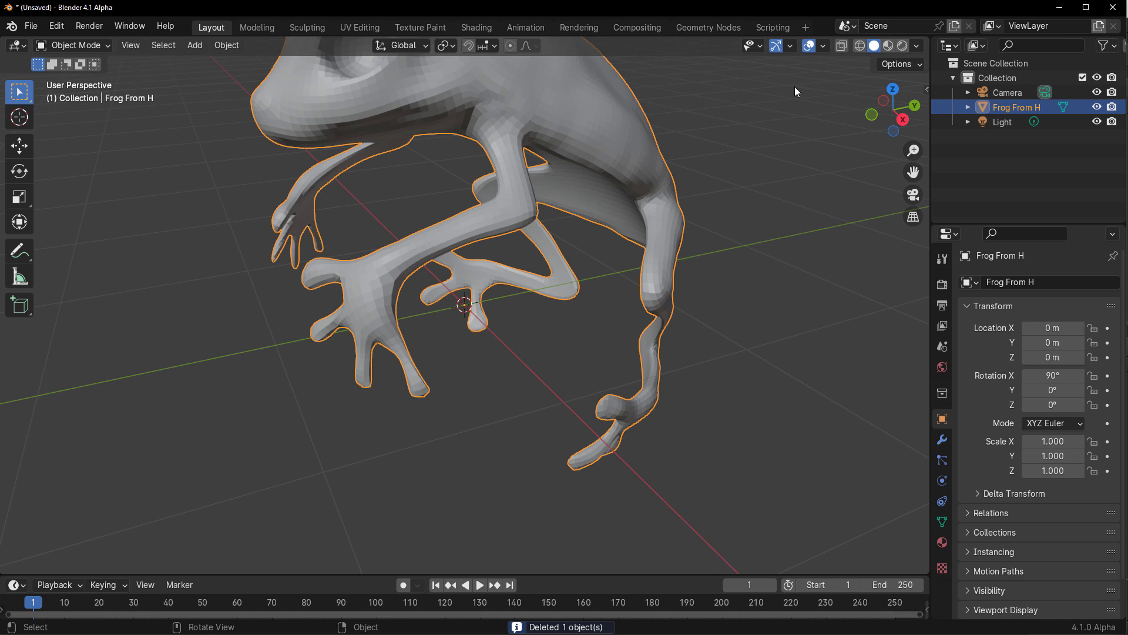
mouse_move(797, 191)
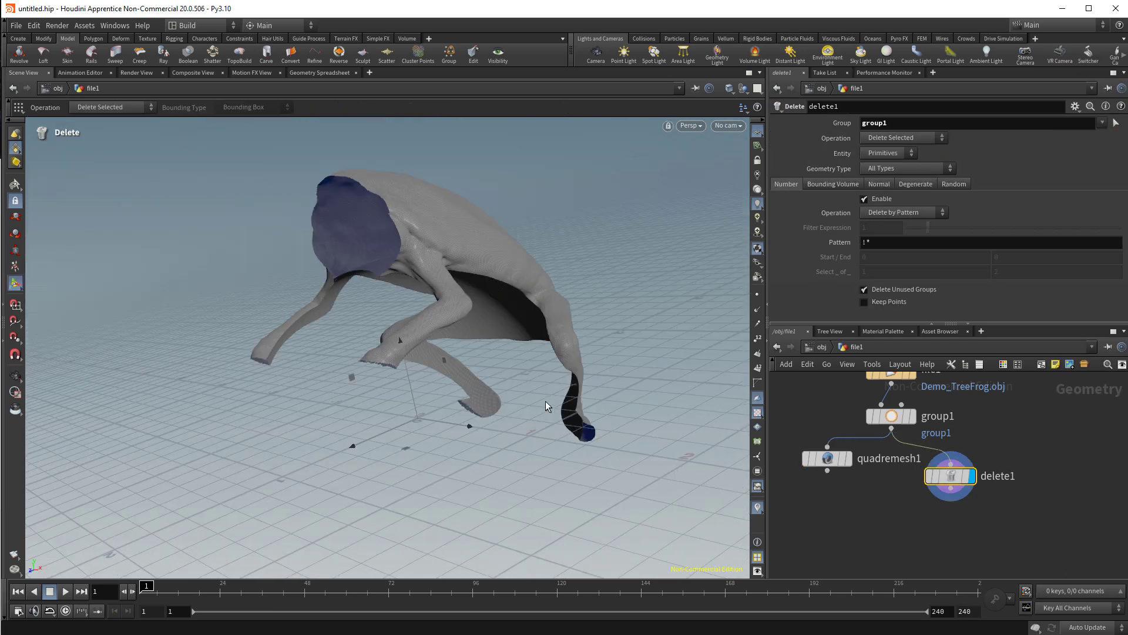
- Switch the Delete SOP to Delete Non-Selected, keeping only group1's head and feet
left_click(903, 138)
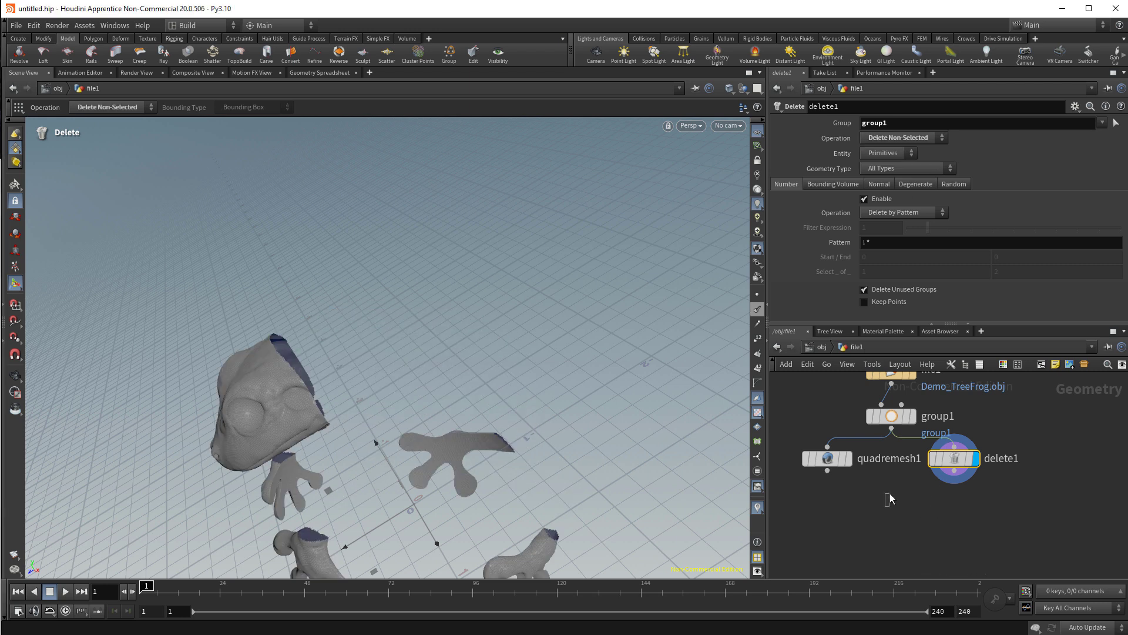